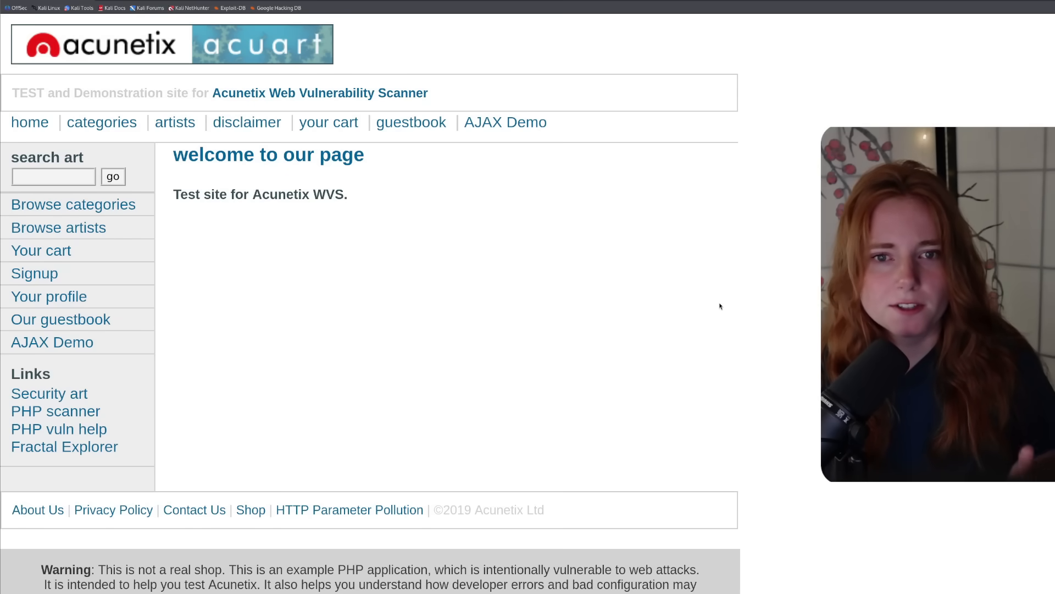
mouse_move(637, 293)
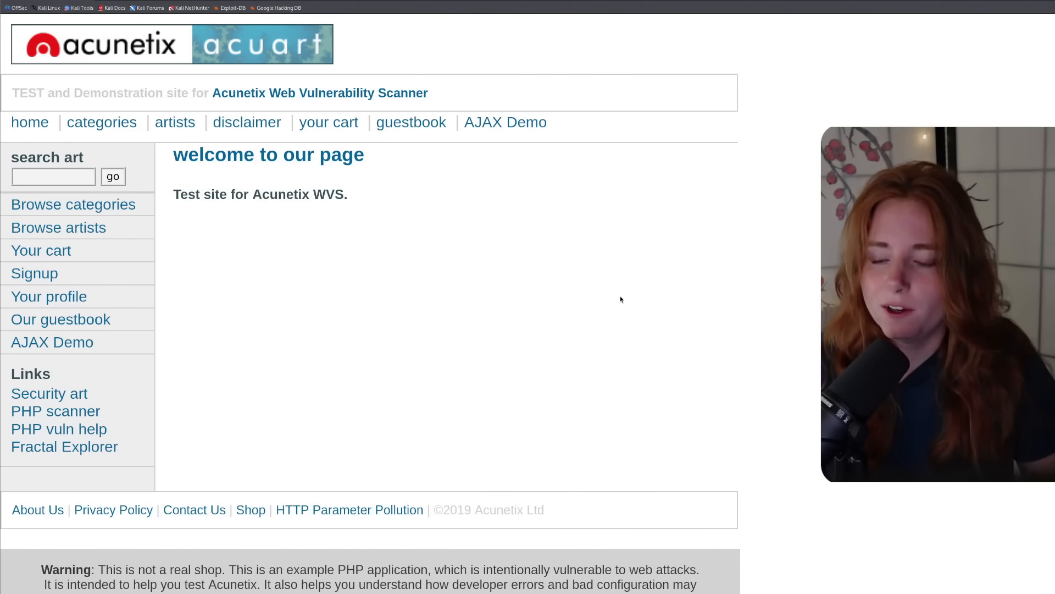
mouse_move(605, 295)
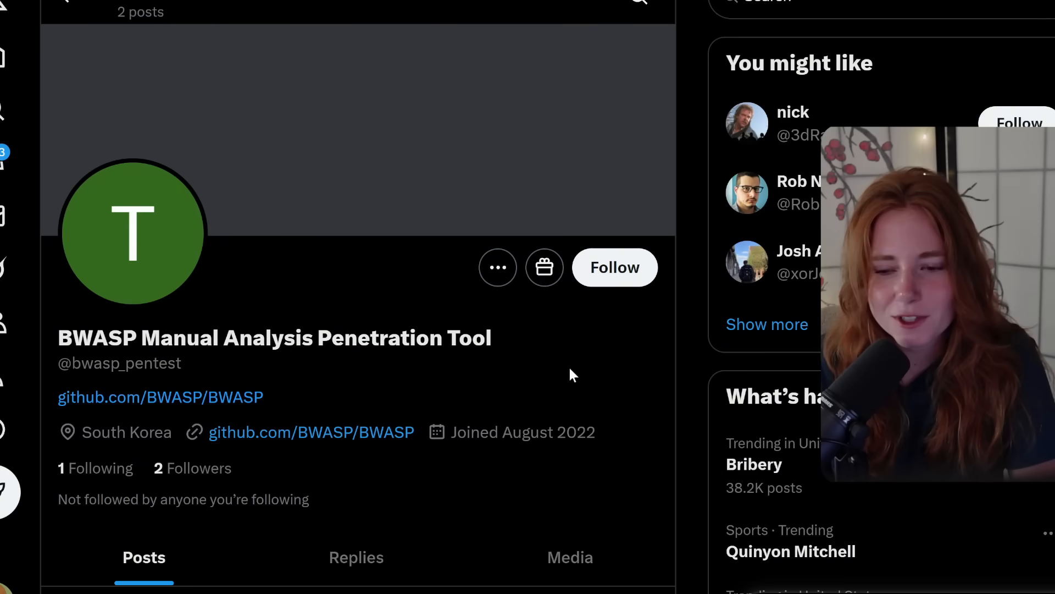
scroll("down", 3)
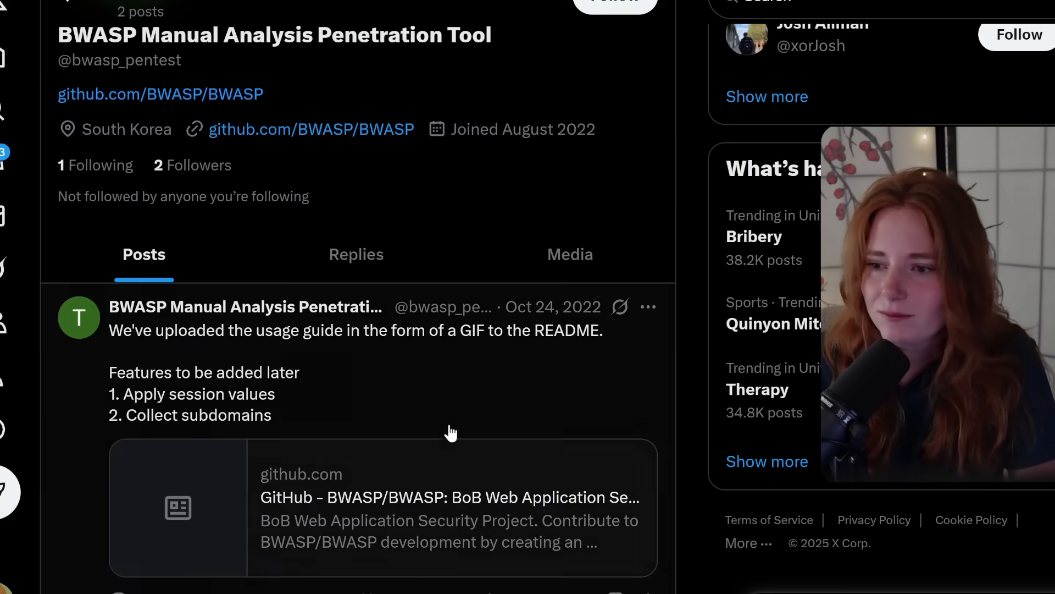
mouse_move(457, 405)
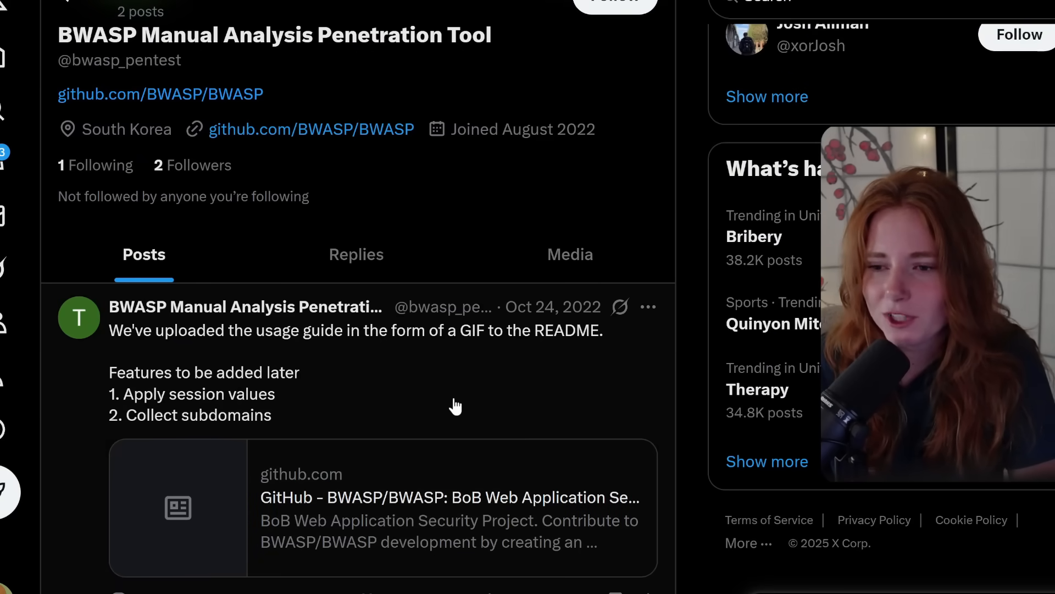
mouse_move(449, 404)
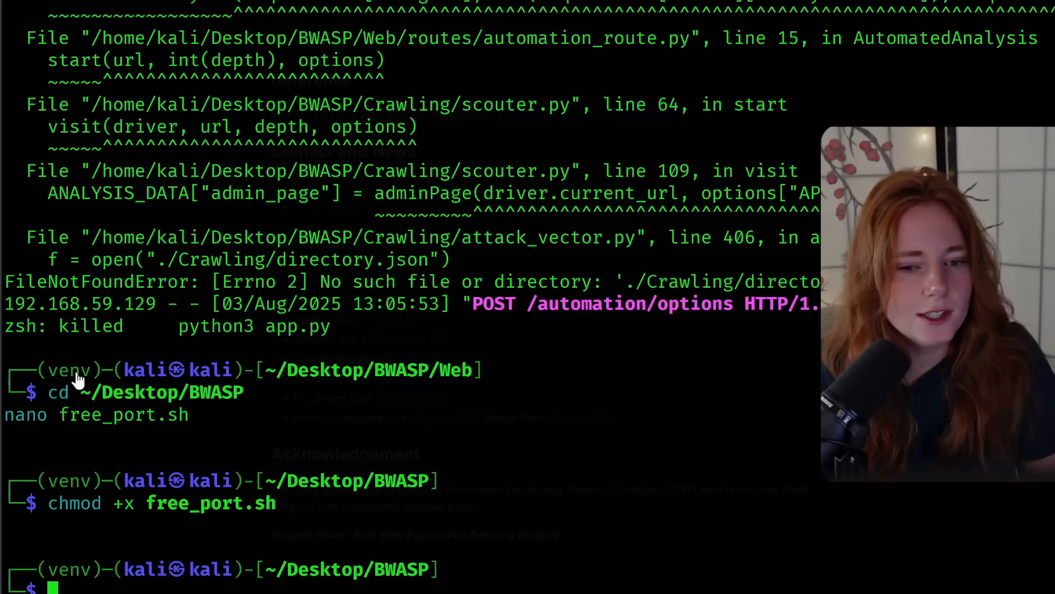
mouse_move(594, 393)
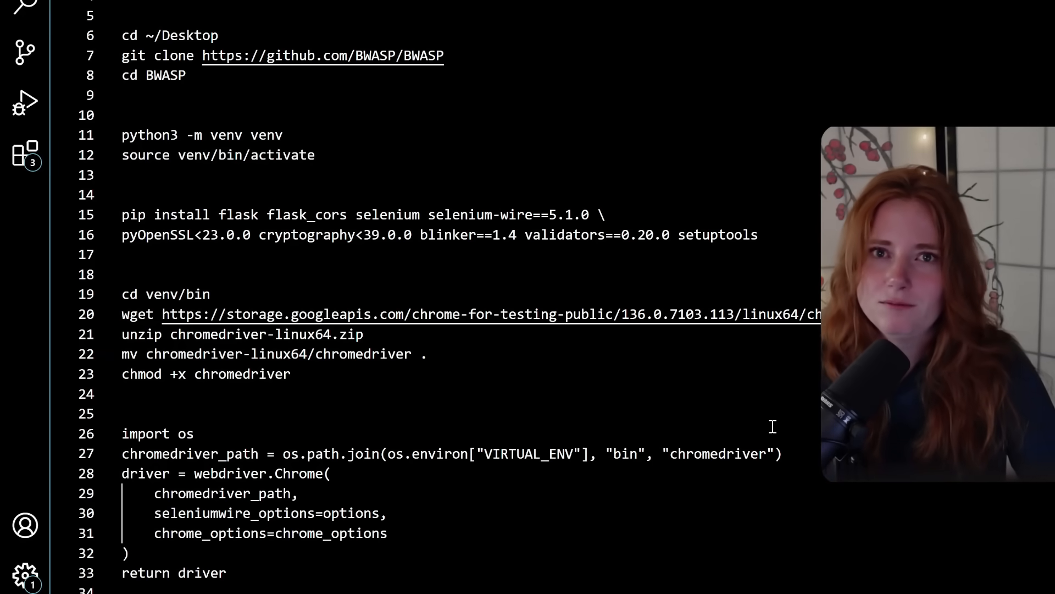
mouse_move(536, 257)
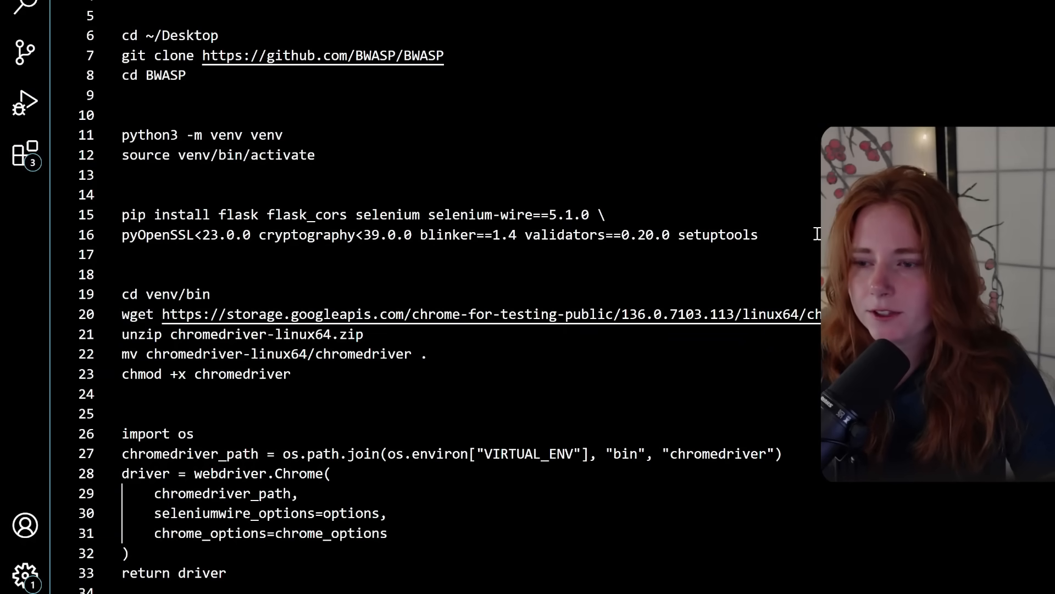
Scroll the setup notes to the chromedriver download and webdriver code
scroll("down", 3)
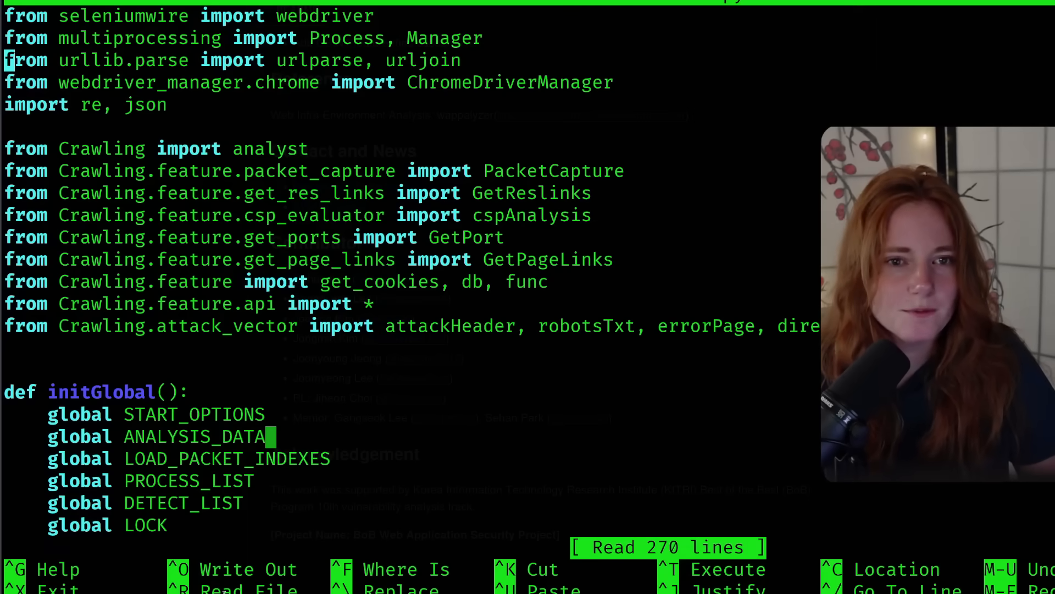
Scroll through the crawler file's Crawling feature imports and initGlobal definition
scroll("down", 3)
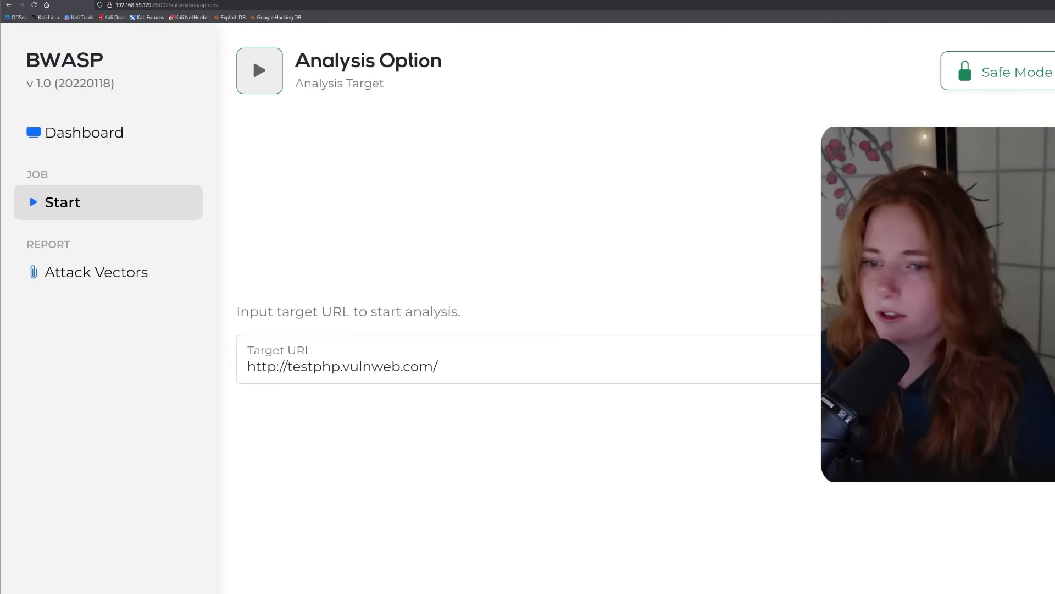
Advance to Known Information and review the CMS, framework, Wordpress, language and OS checklists without ticking any
left_click(259, 70)
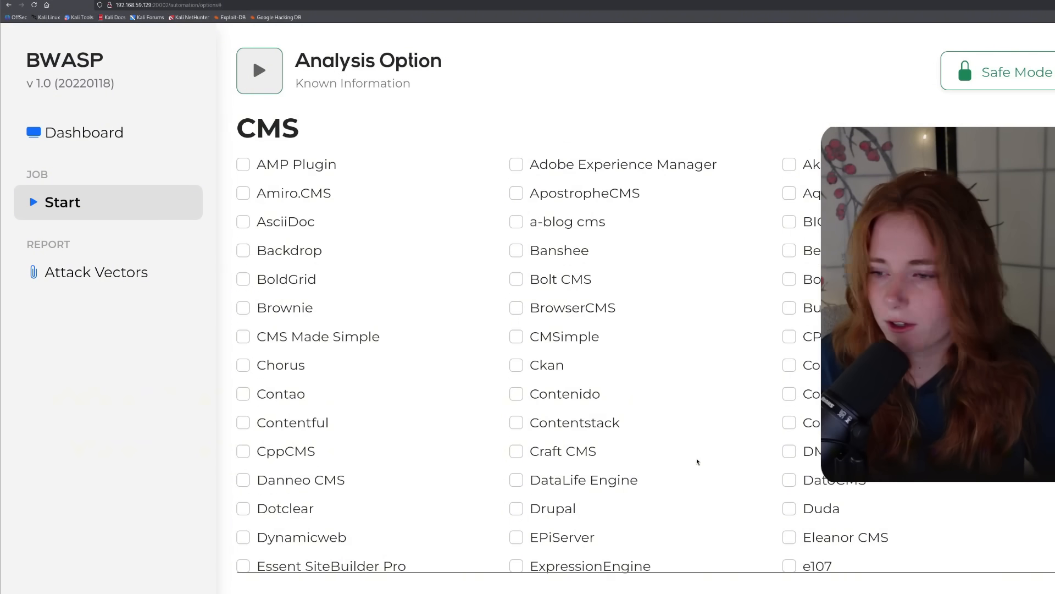
scroll("down", 3)
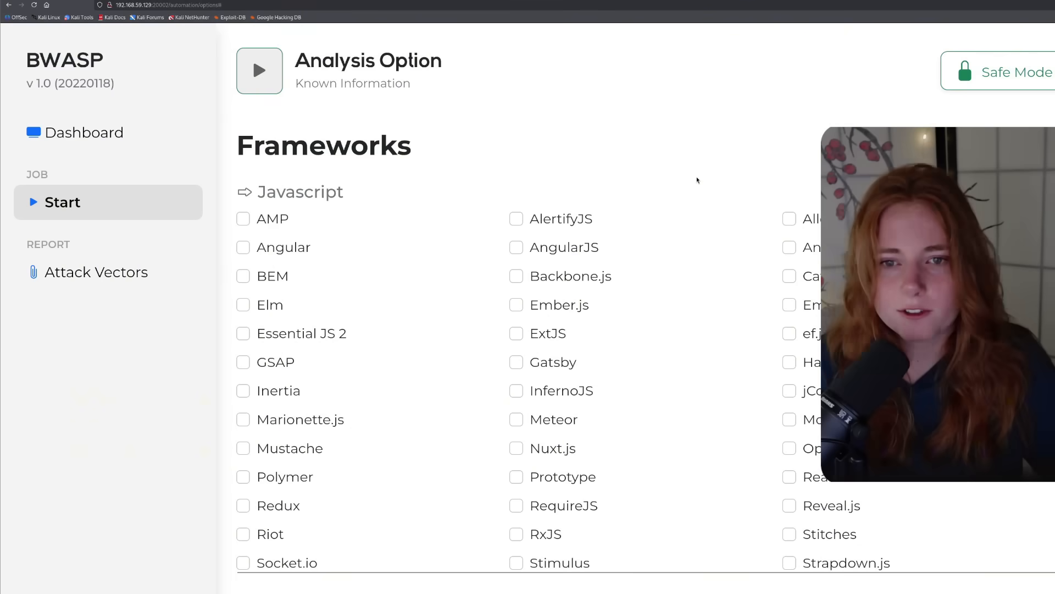
mouse_move(705, 381)
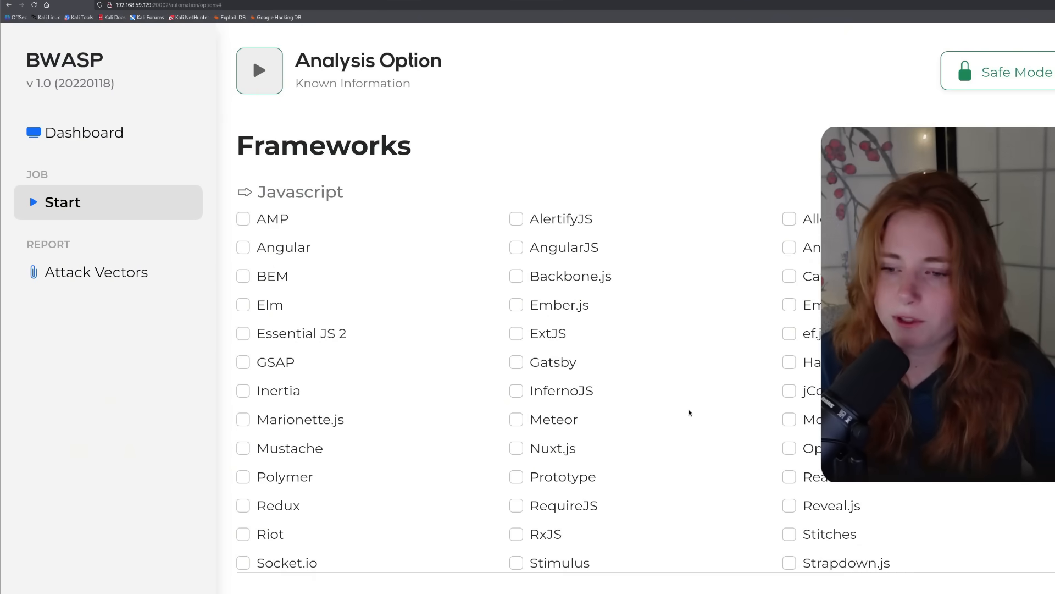
scroll("down", 3)
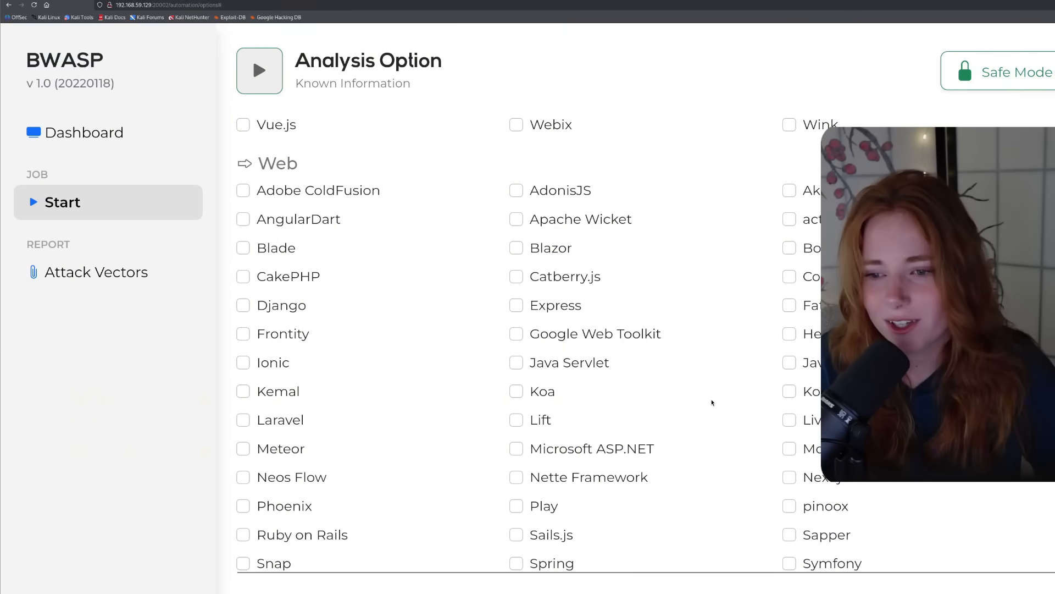
mouse_move(715, 409)
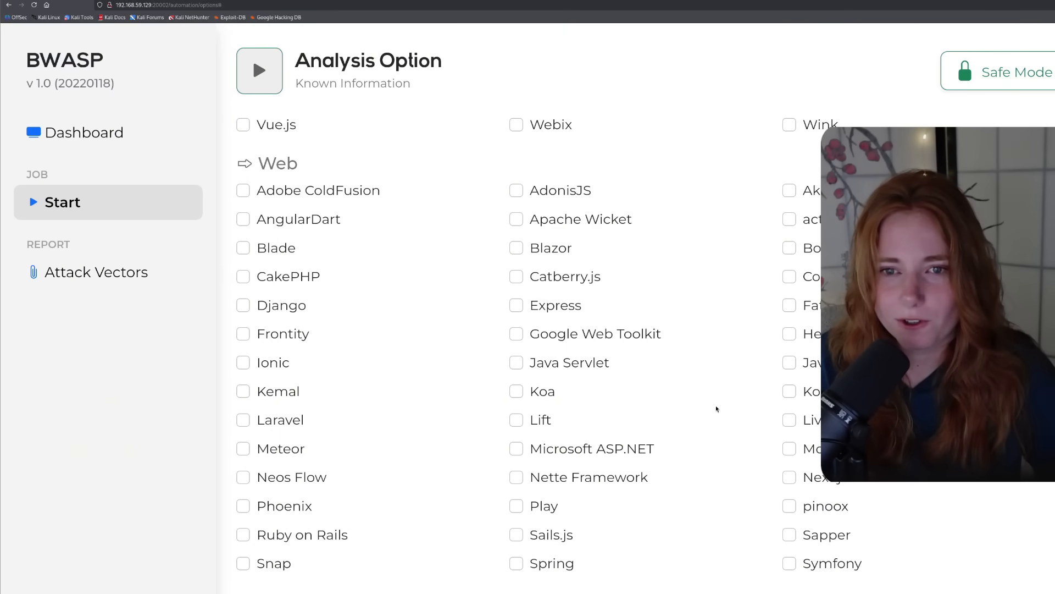
scroll("down", 3)
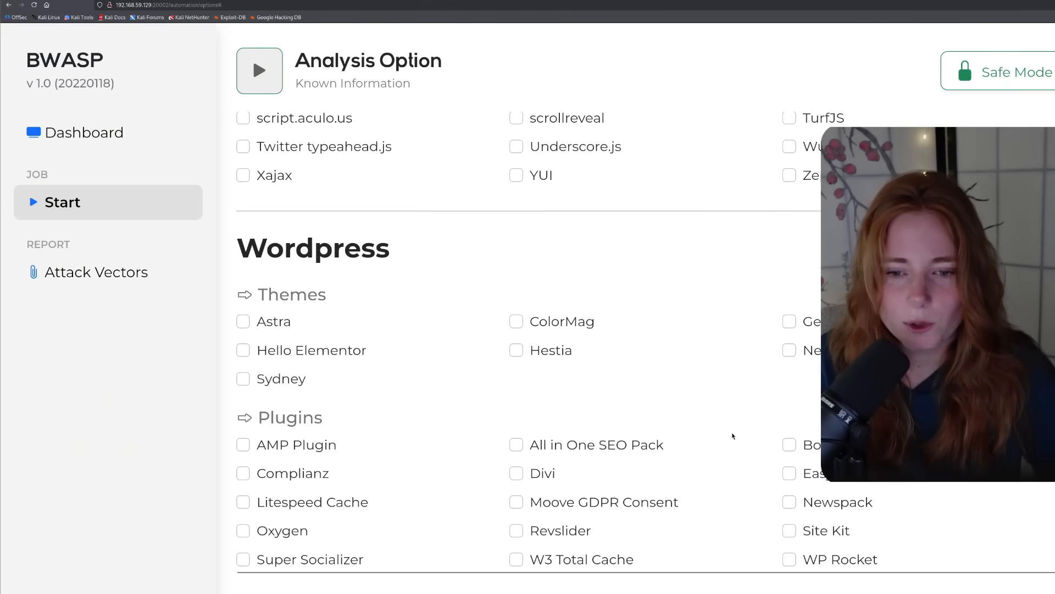
scroll("down", 3)
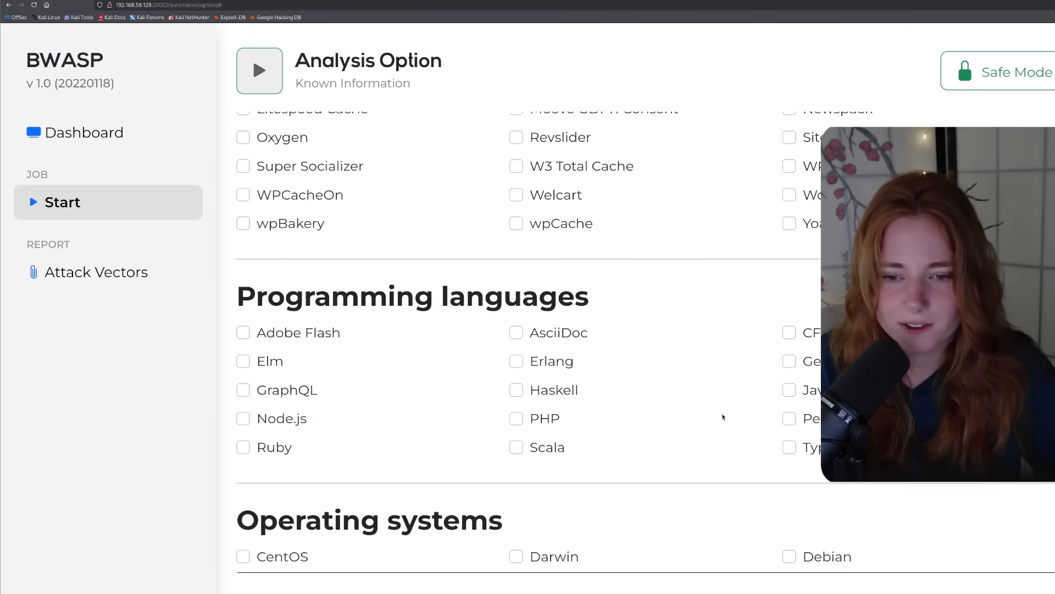
scroll("down", 3)
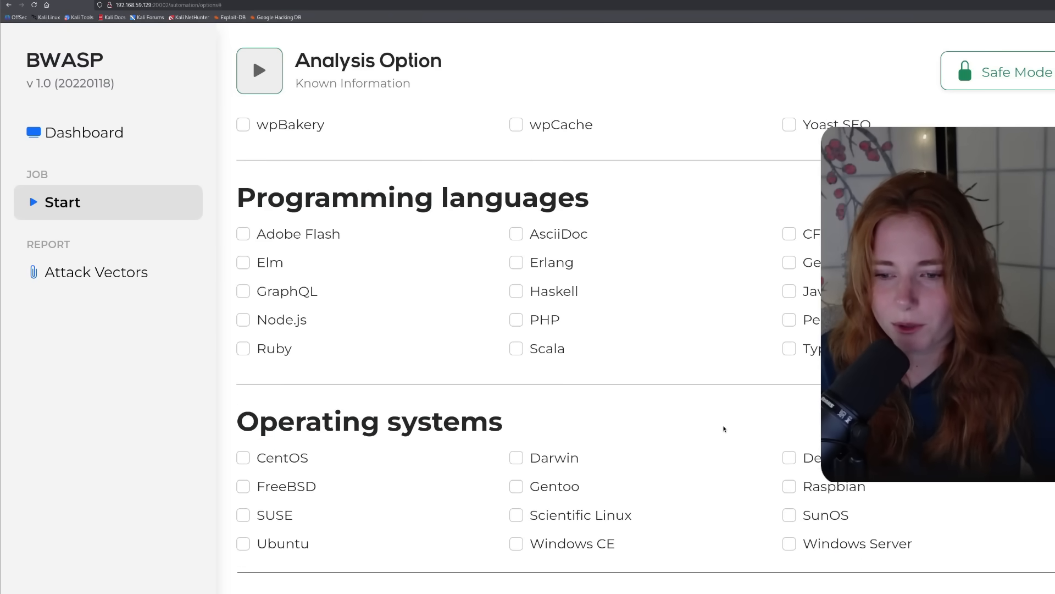
scroll("down", 3)
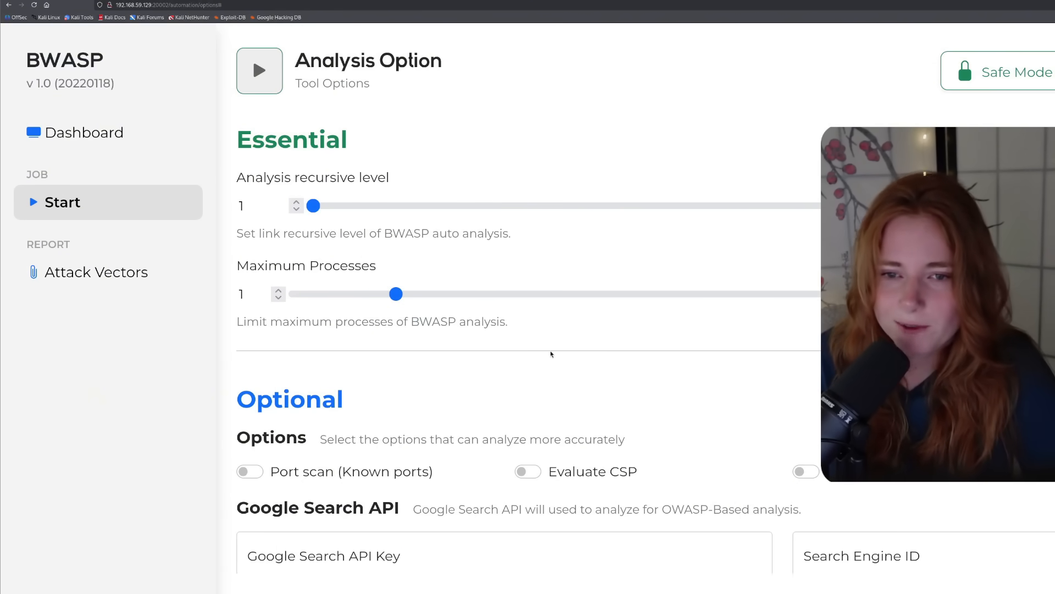
mouse_move(730, 379)
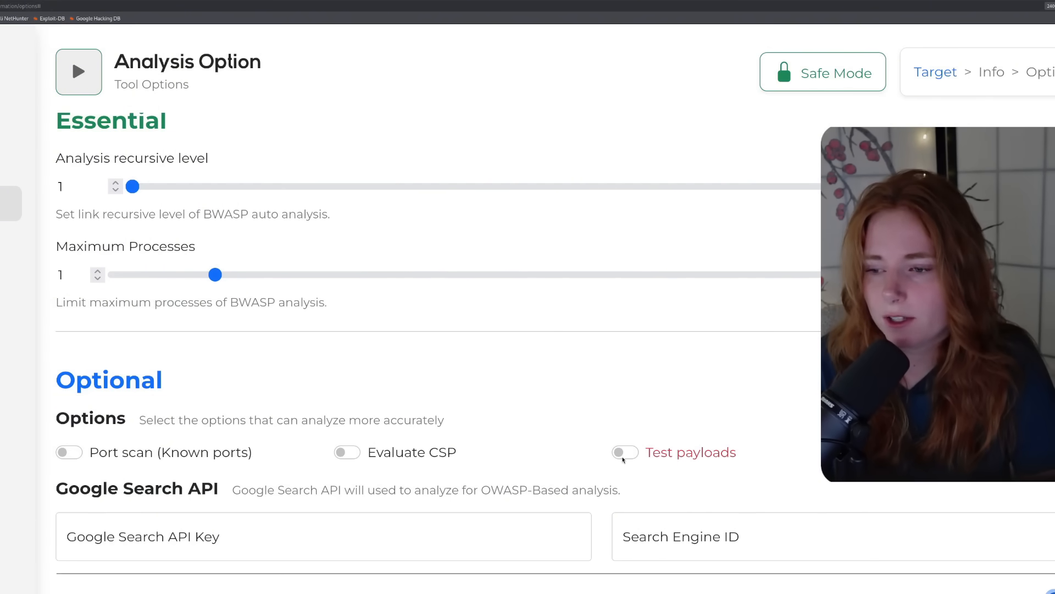
Switch on the Test payloads option under Optional settings
left_click(622, 452)
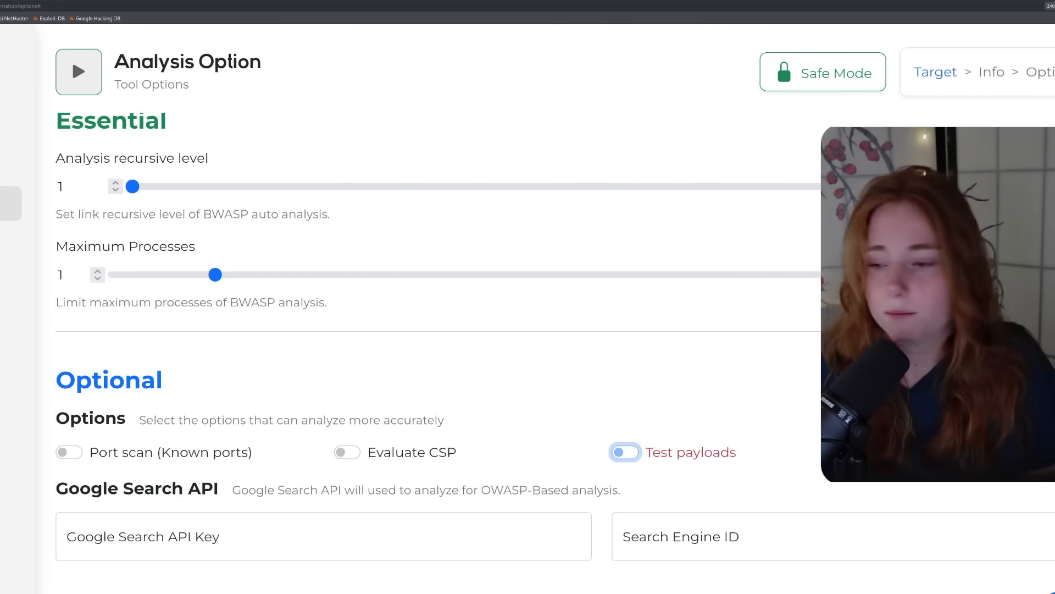
Show the Dashboard Overview reporting 27 packets, 14 threats and 0 ports for testphp.vulnweb.com
left_click(78, 73)
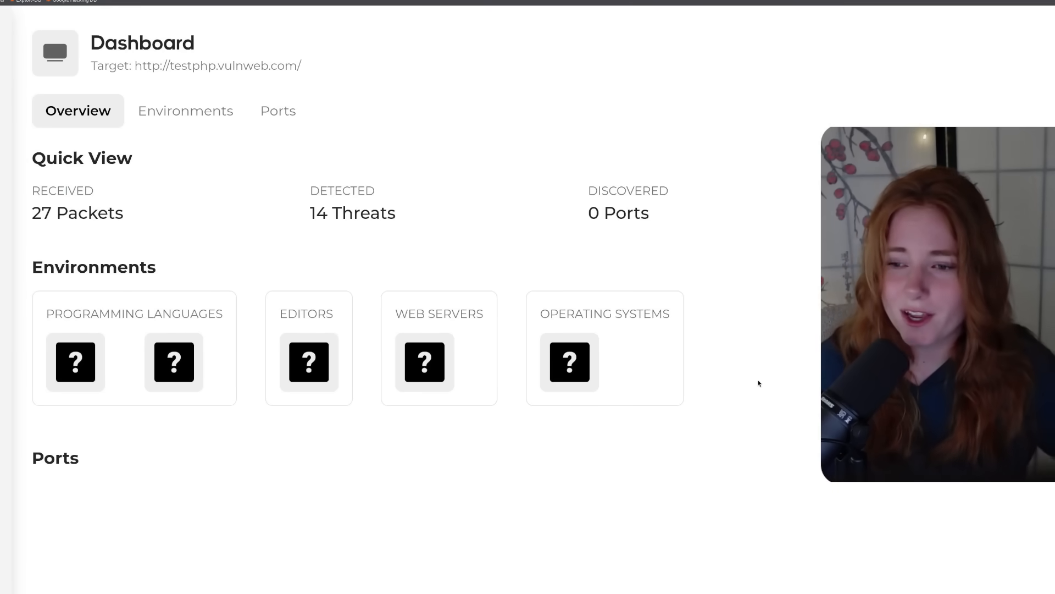
mouse_move(247, 254)
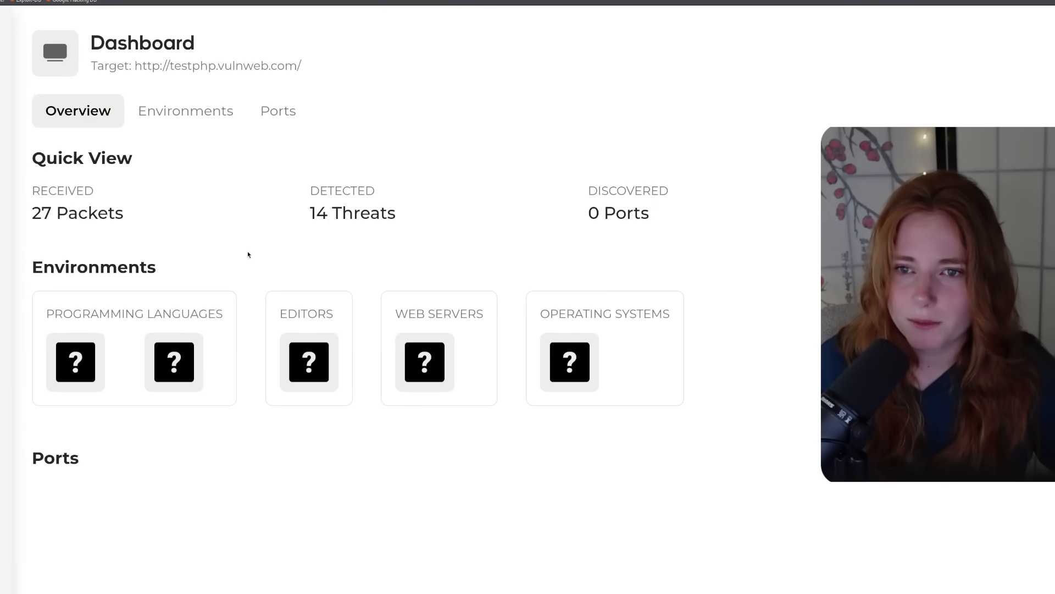
Review the detected environment (PHP 5.6.40, Nginx 1.19.0, Ubuntu, Adobe Flash) and the 0 opened ports
left_click(183, 110)
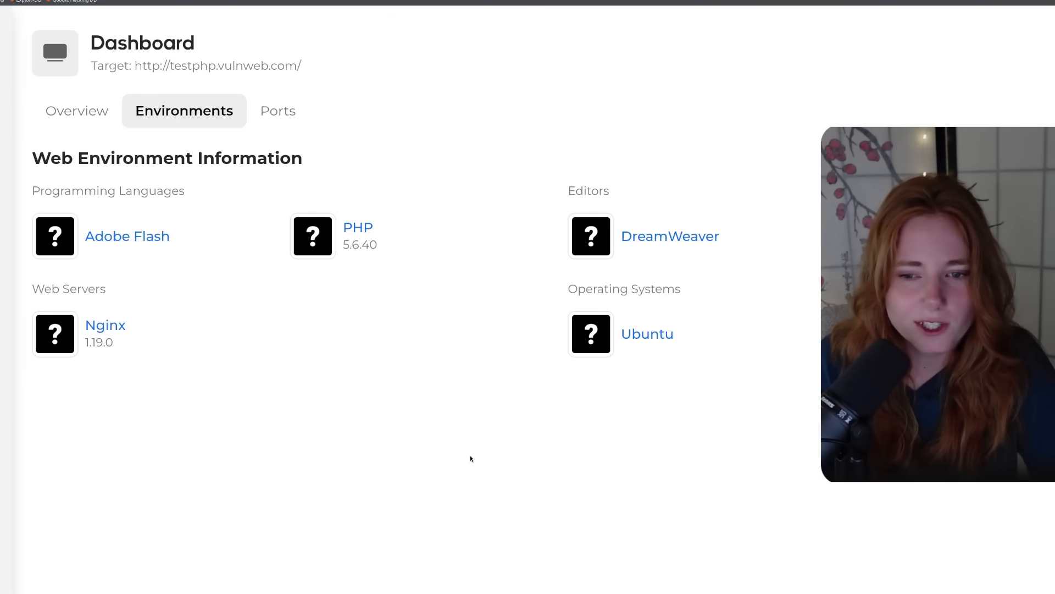
mouse_move(150, 418)
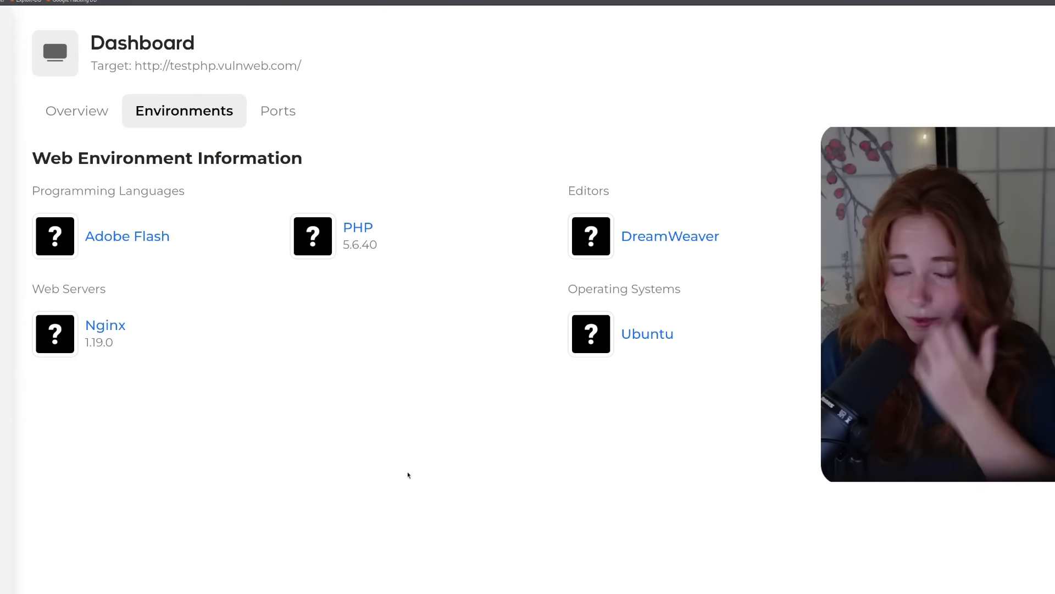
left_click(276, 109)
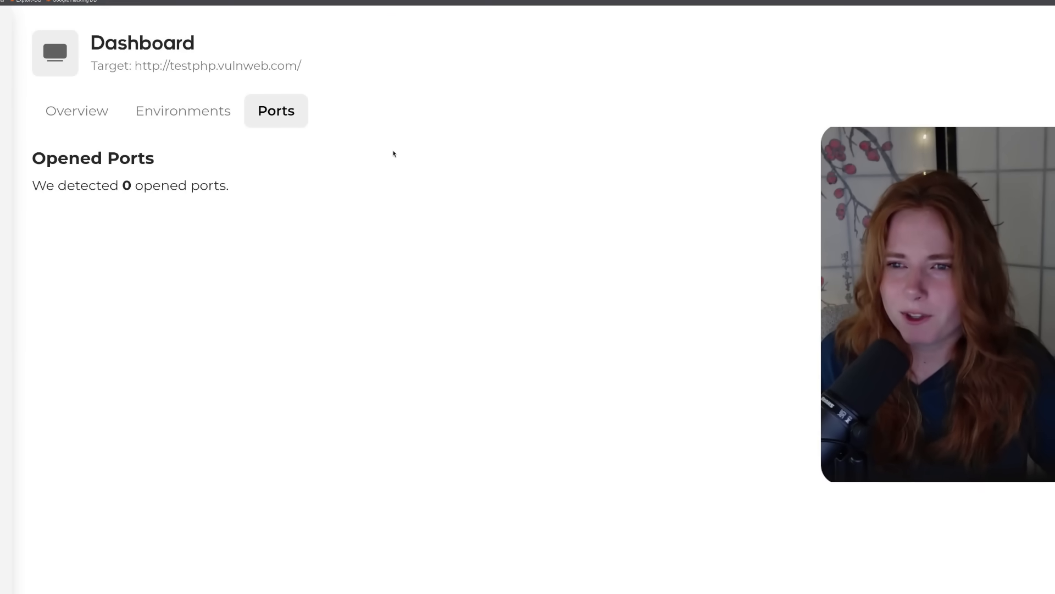
mouse_move(206, 402)
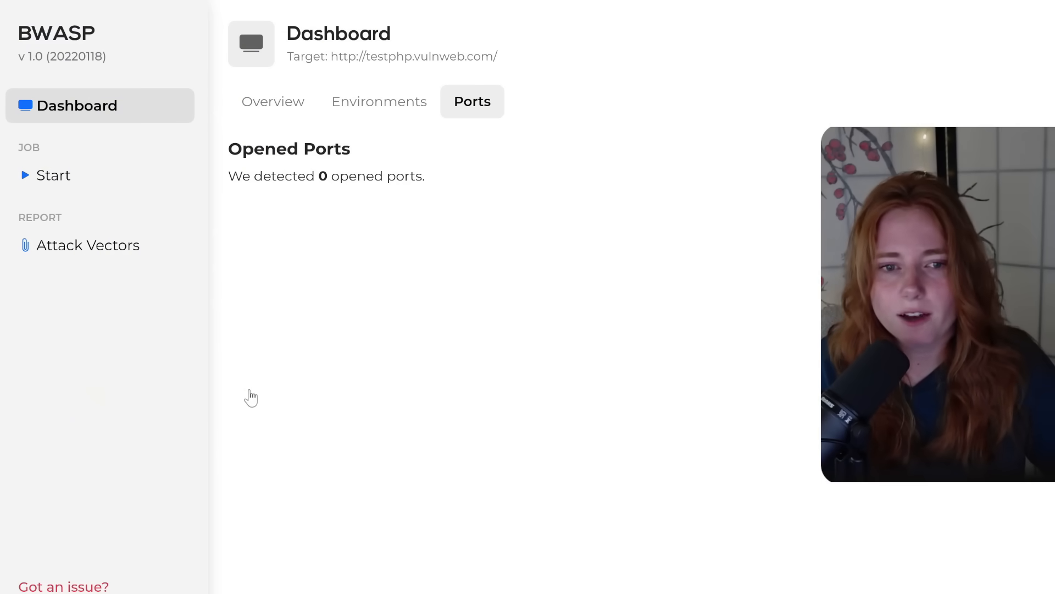
mouse_move(131, 357)
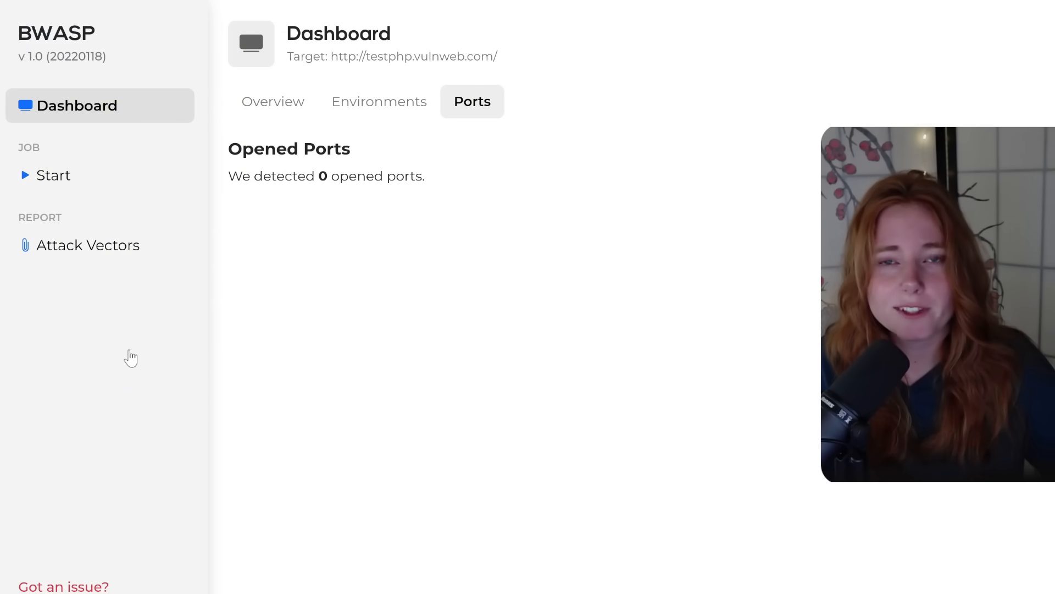
Show the Attack Vectors report and scroll through its 10 SQL injection and XSS threats
left_click(88, 244)
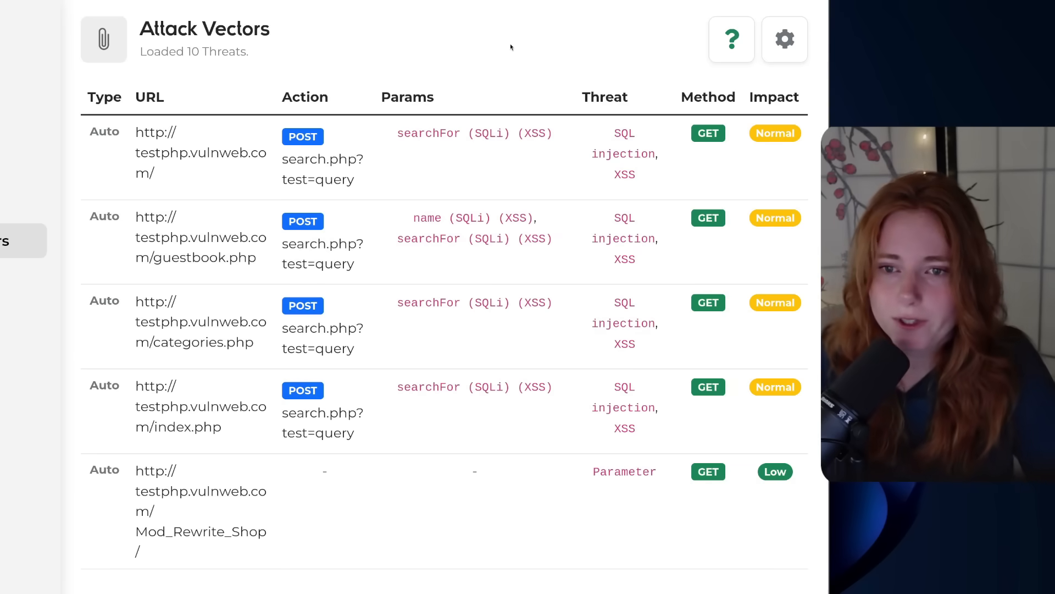
mouse_move(507, 54)
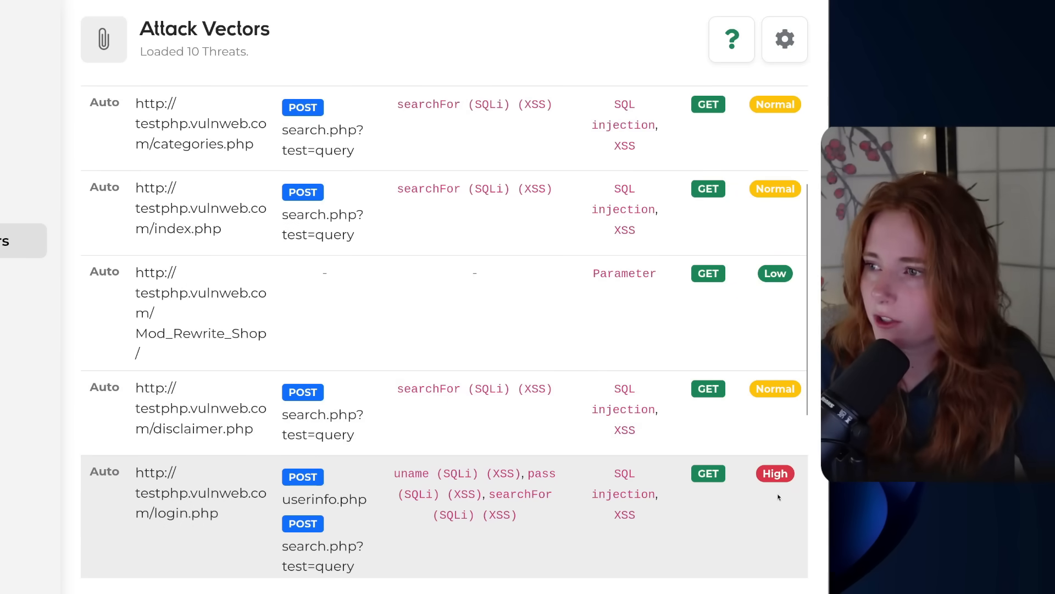
scroll("down", 3)
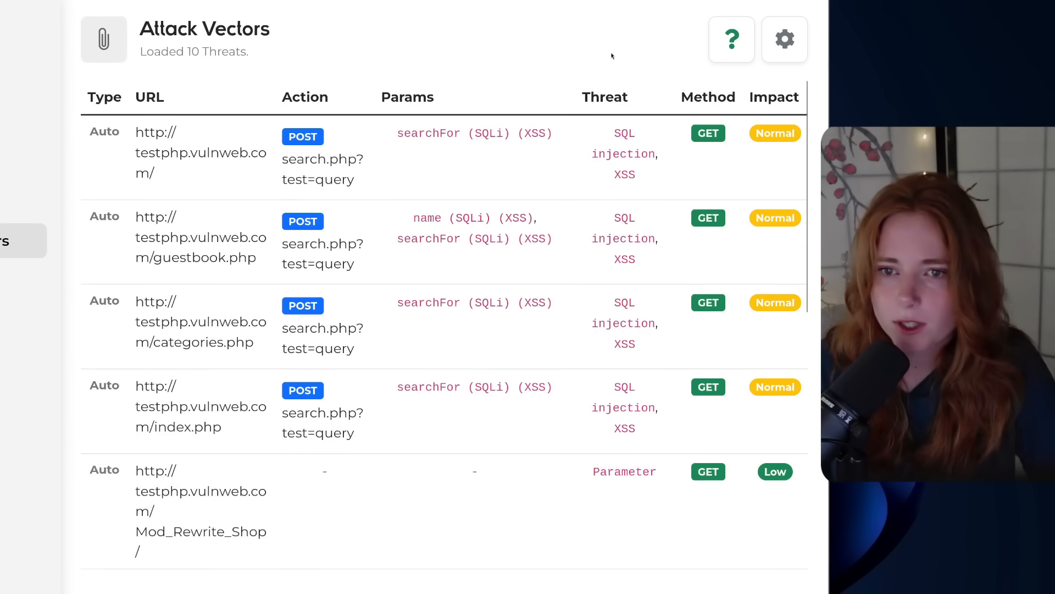
mouse_move(485, 63)
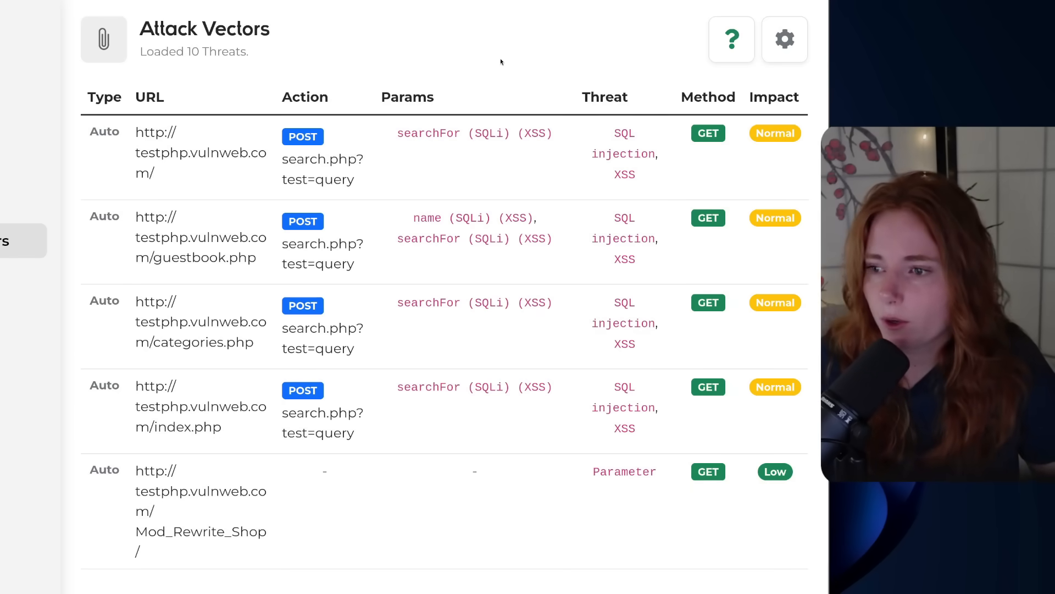
mouse_move(536, 94)
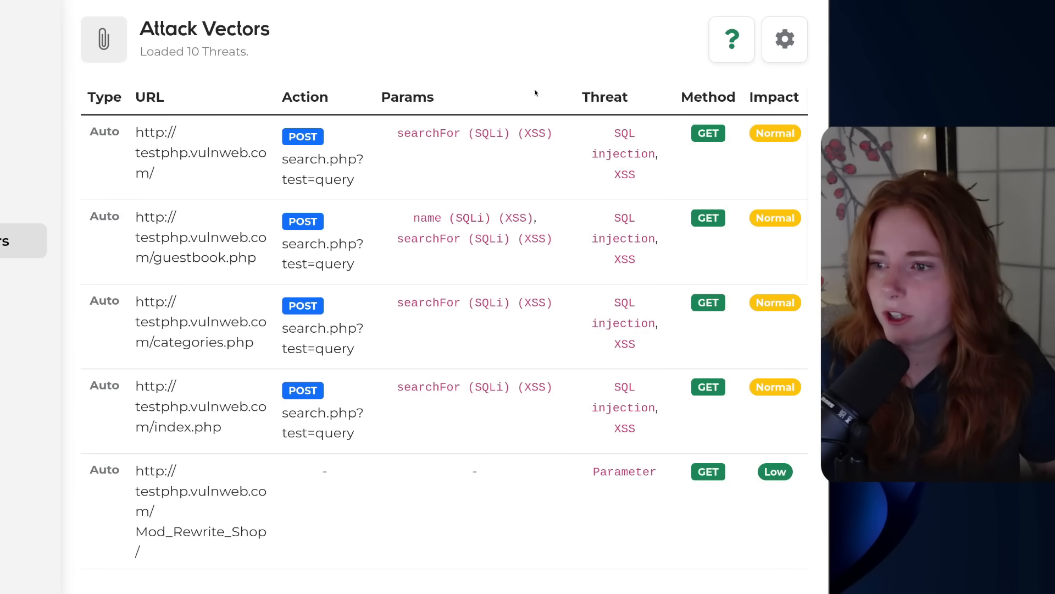
scroll("down", 3)
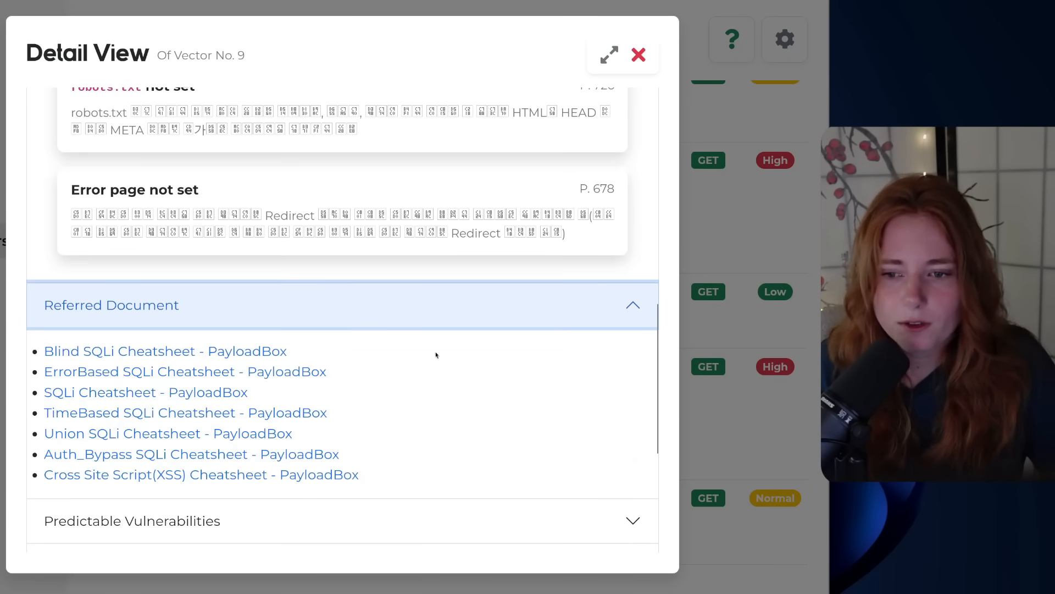
mouse_move(454, 388)
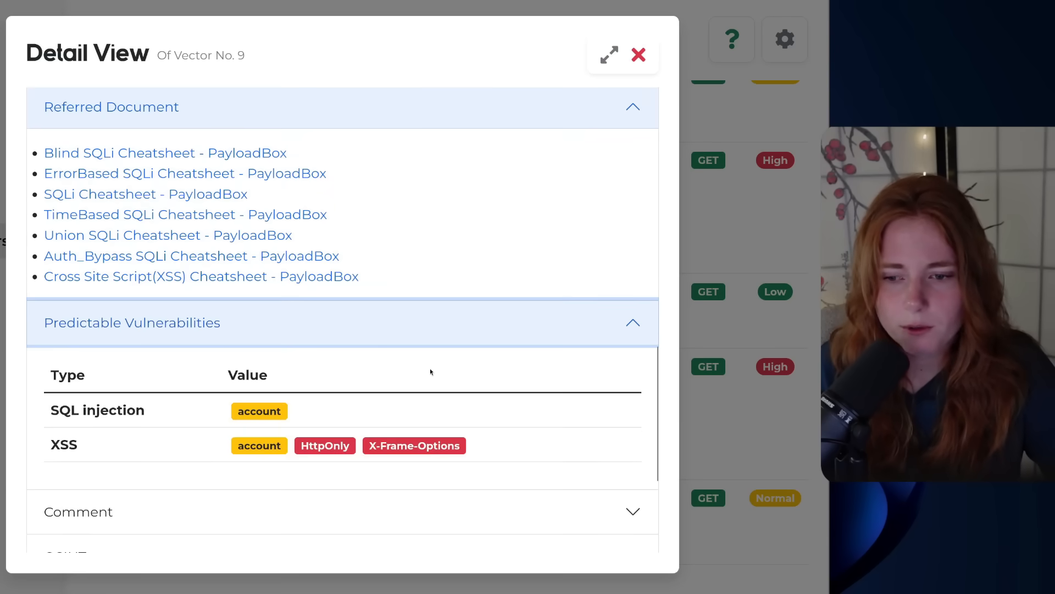
Review vector 9's predictable vulnerabilities and response data, then return to the Analysis Option page
scroll("down", 3)
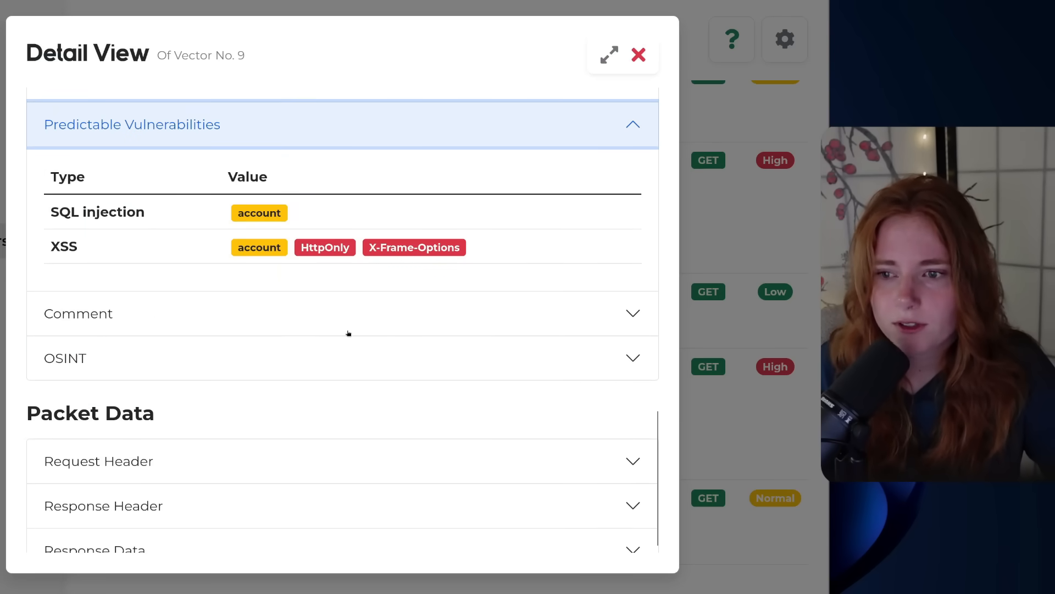
mouse_move(172, 221)
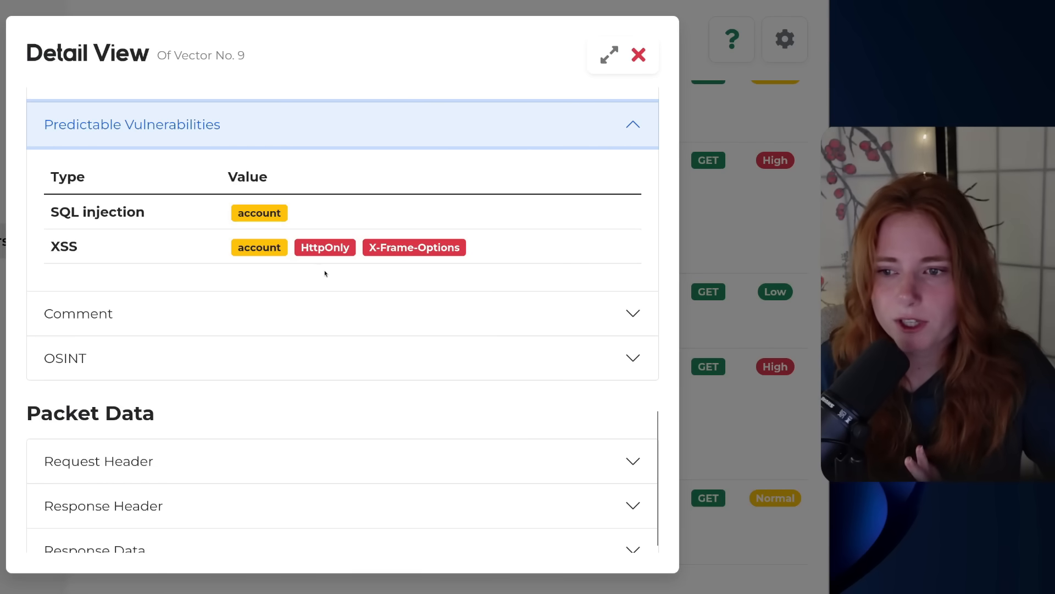
mouse_move(271, 287)
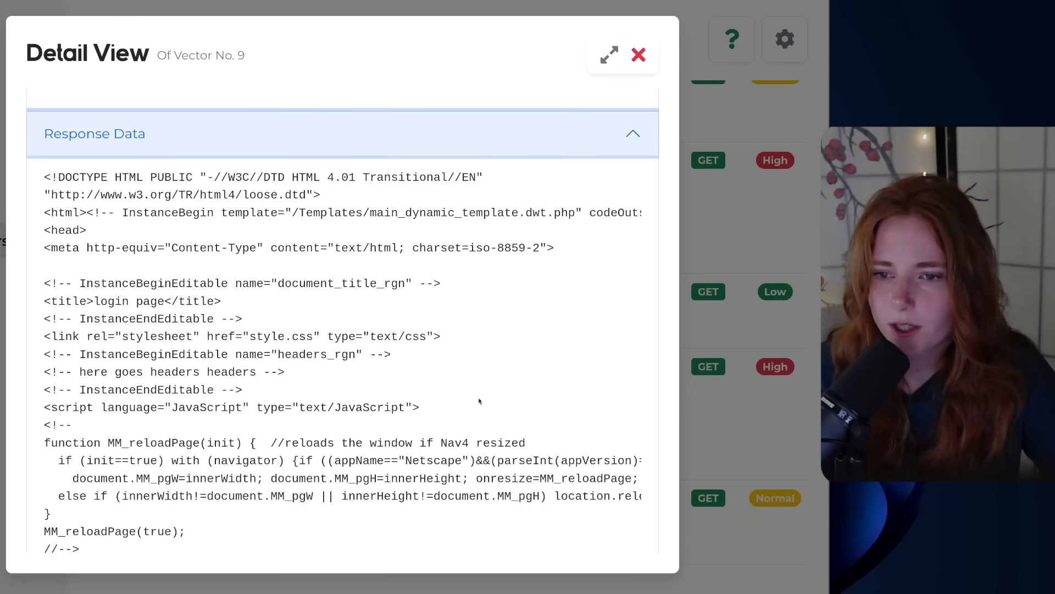
left_click(638, 55)
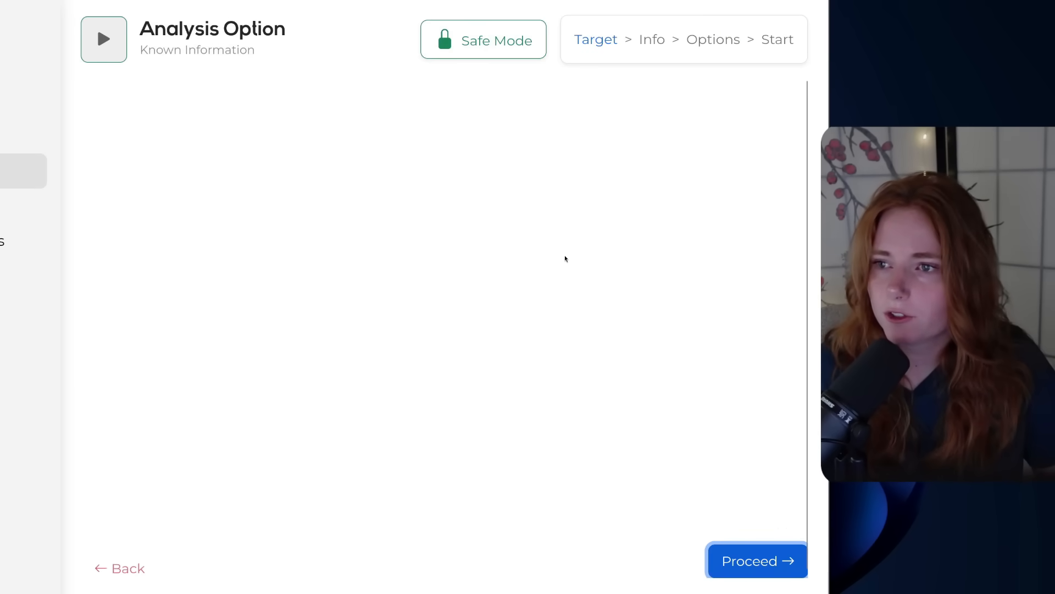
Advance to Tool Options and disable safe mode, accepting the risk warning
left_click(756, 561)
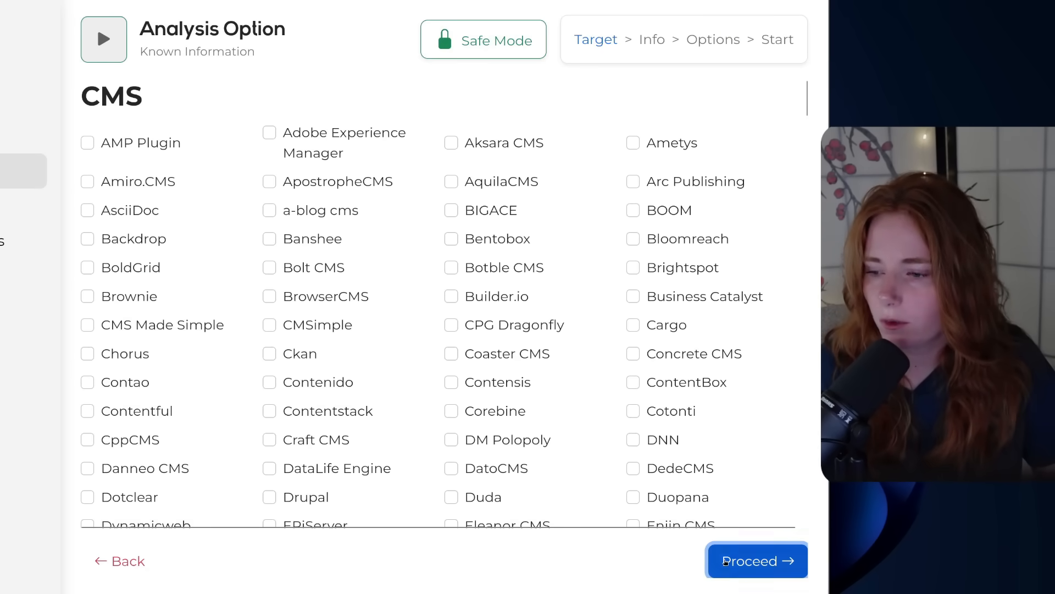
left_click(757, 561)
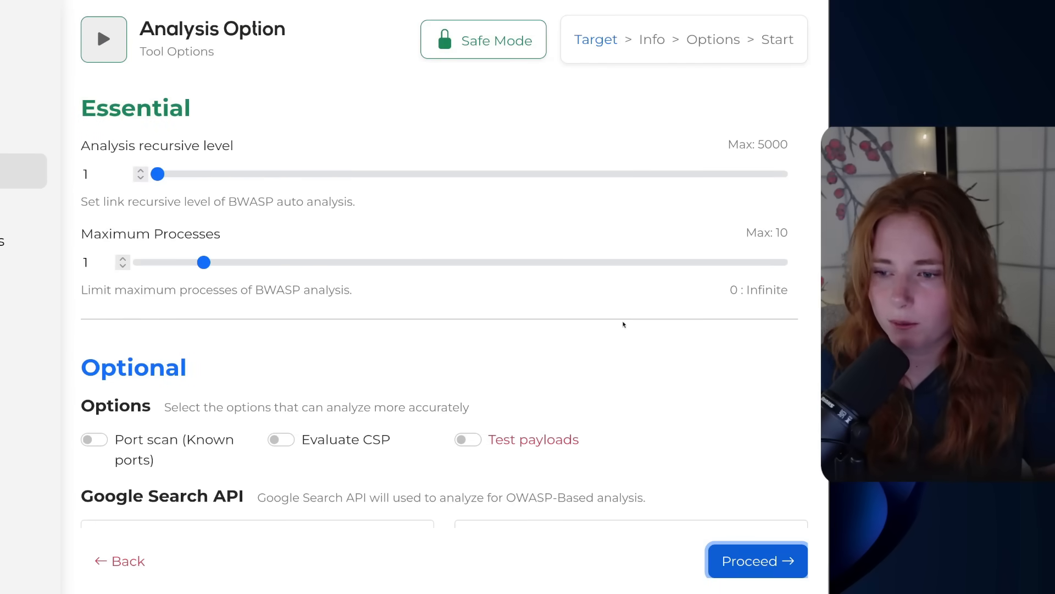
left_click(482, 40)
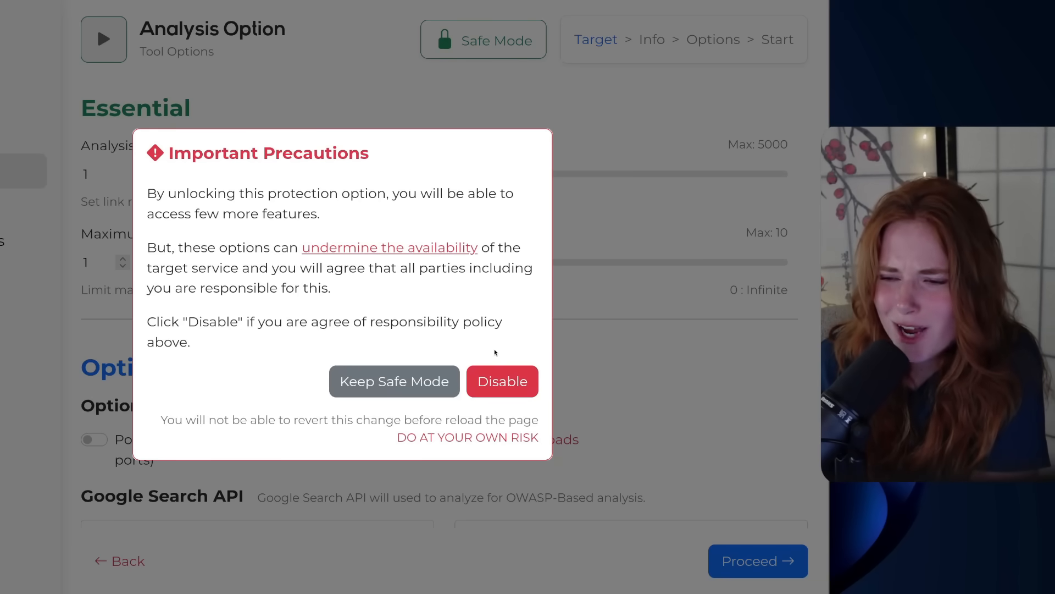
left_click(502, 382)
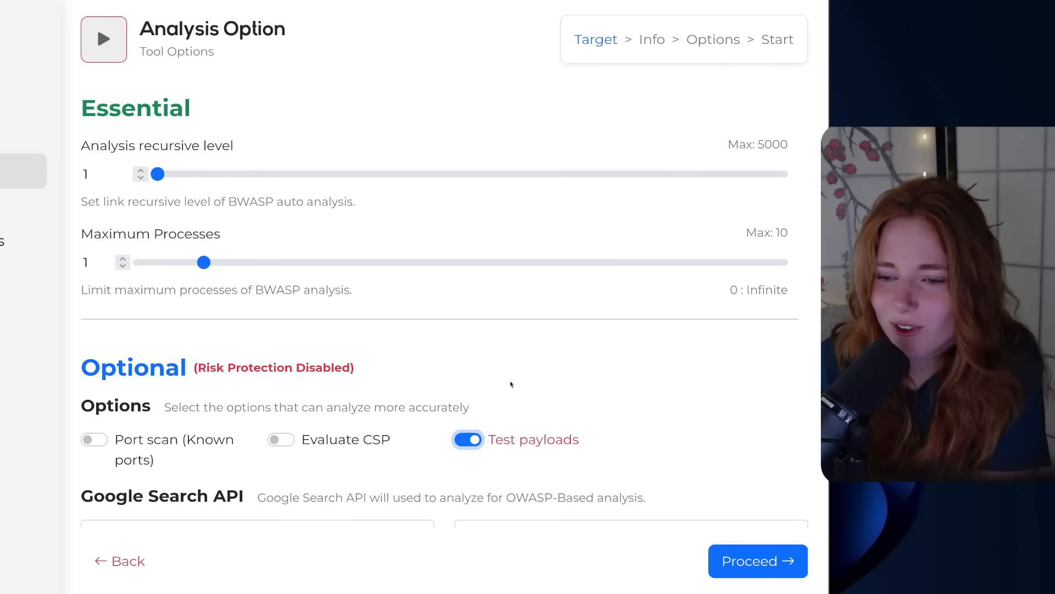
Enable CSP evaluation and known-port scanning, then proceed to the job submission summary
left_click(280, 439)
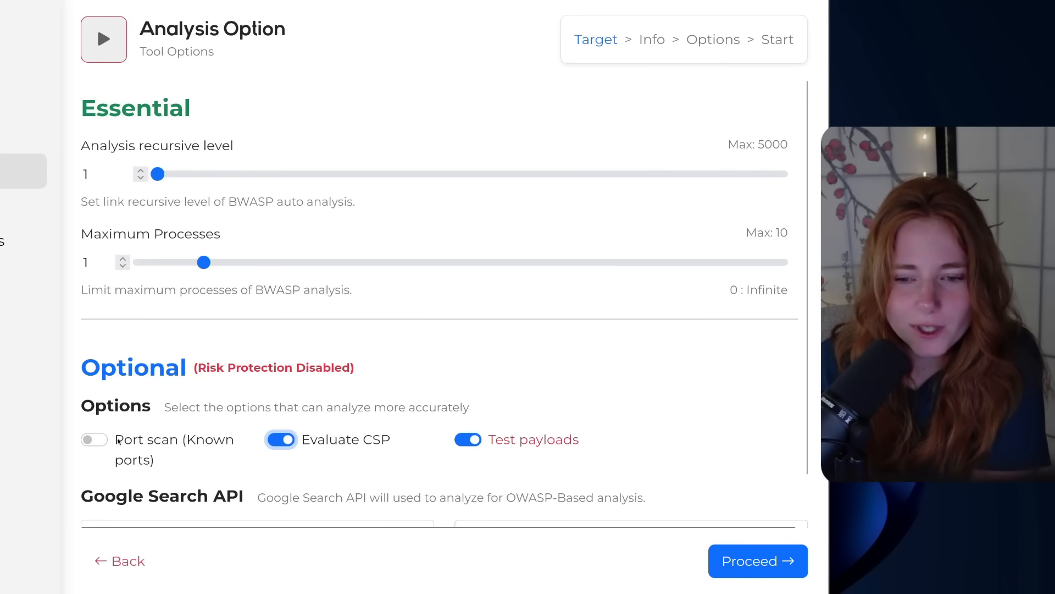
left_click(279, 439)
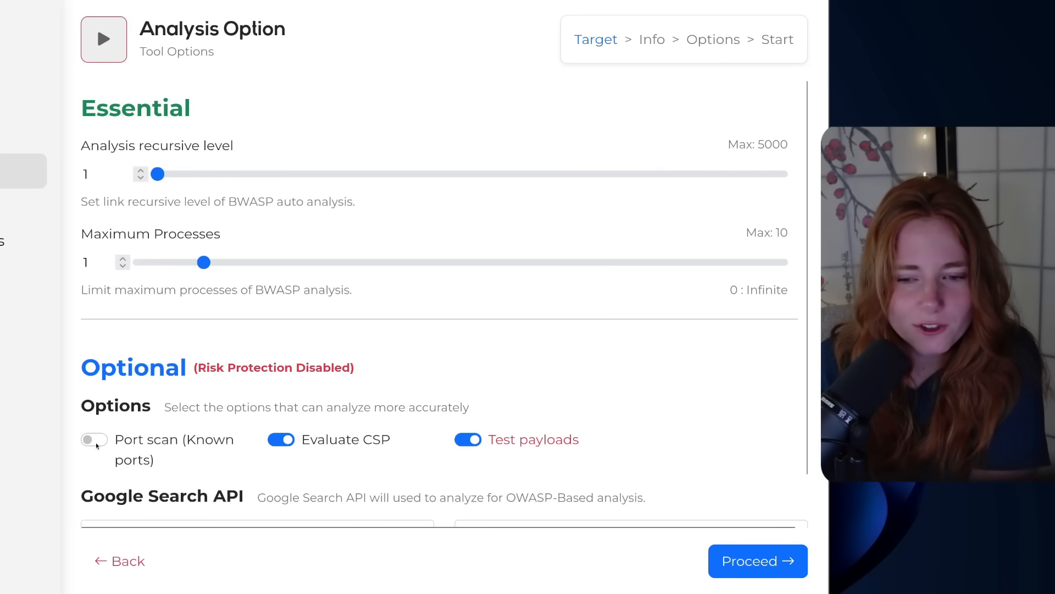
left_click(95, 439)
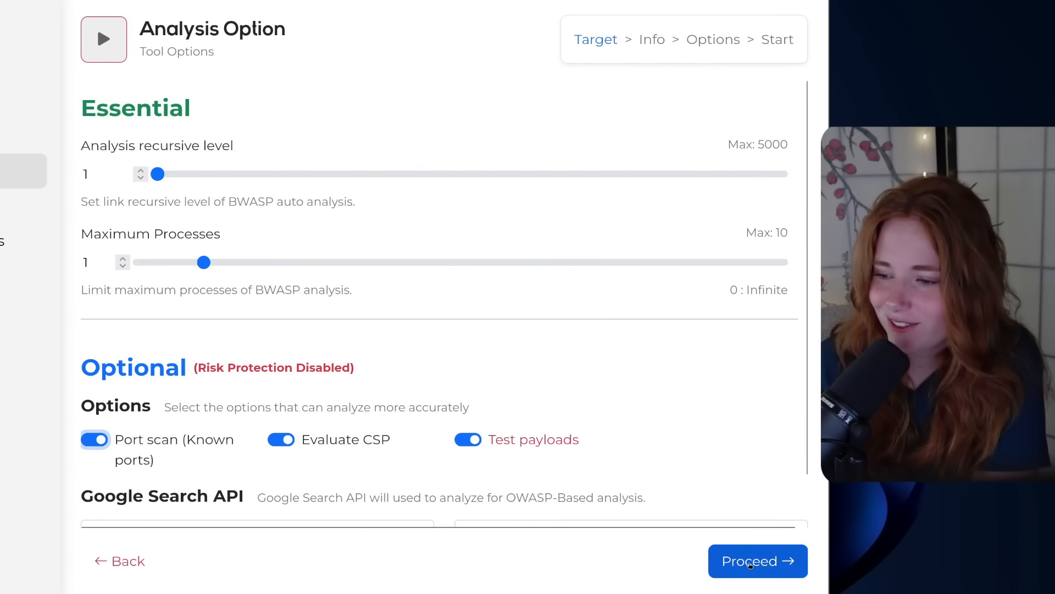
left_click(756, 560)
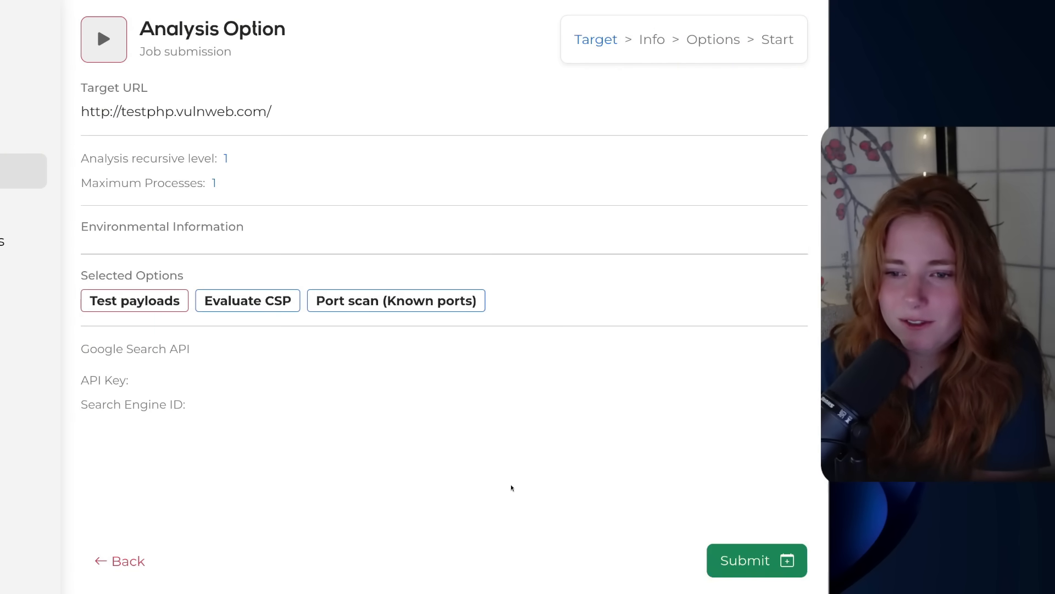
mouse_move(488, 480)
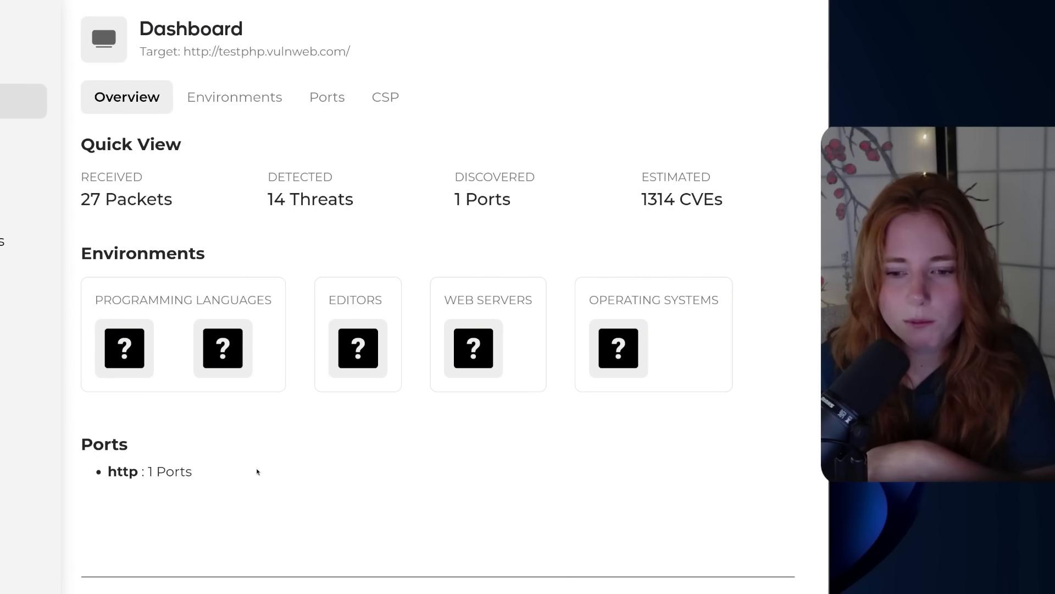
Review the Ports results (port 80 open) and the empty CSP table, then return to the first dashboard view
left_click(325, 97)
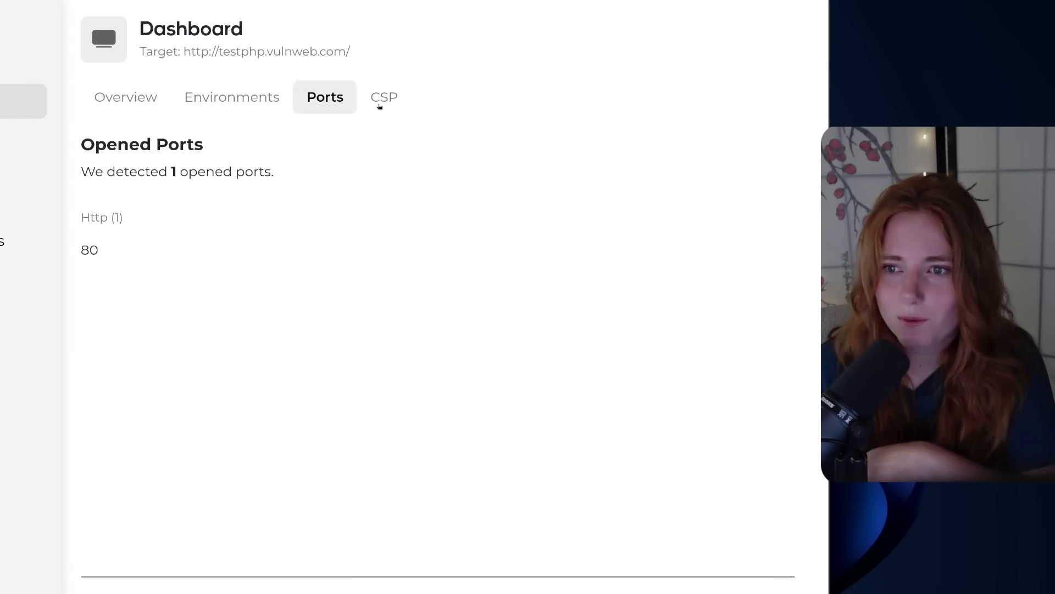
left_click(382, 96)
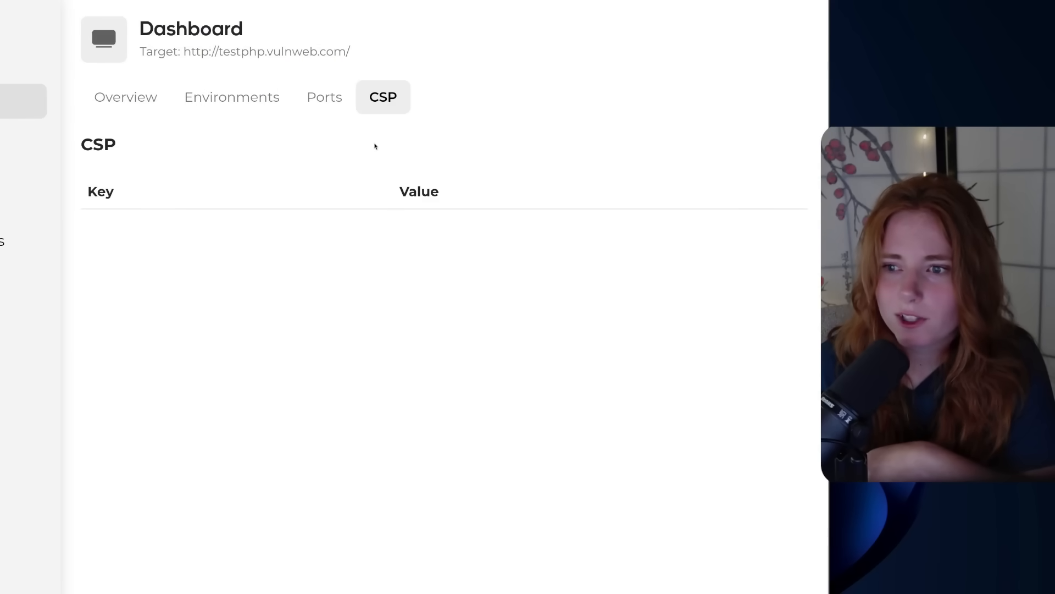
left_click(126, 97)
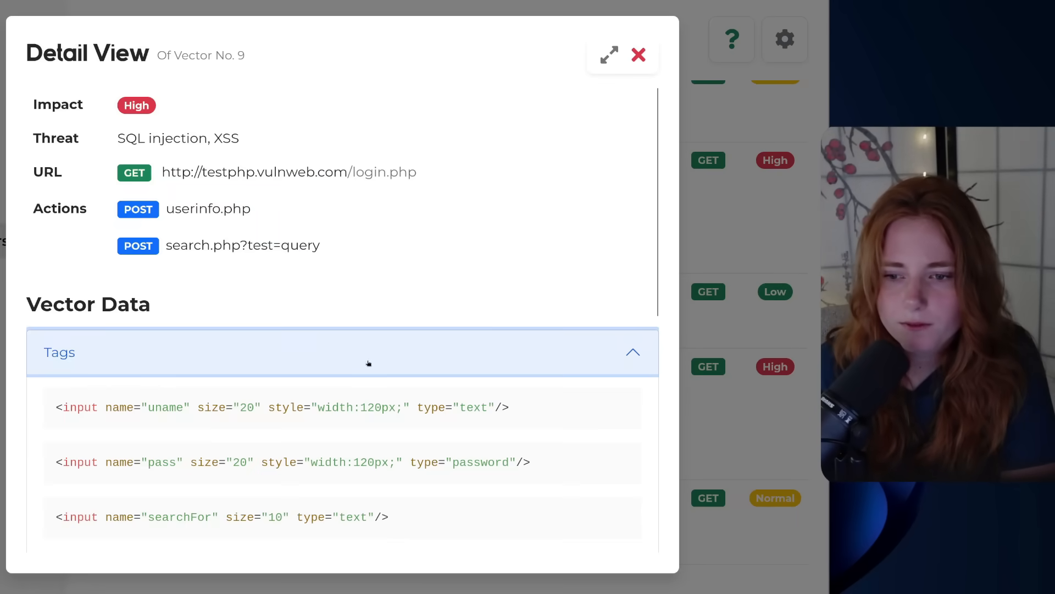
mouse_move(377, 356)
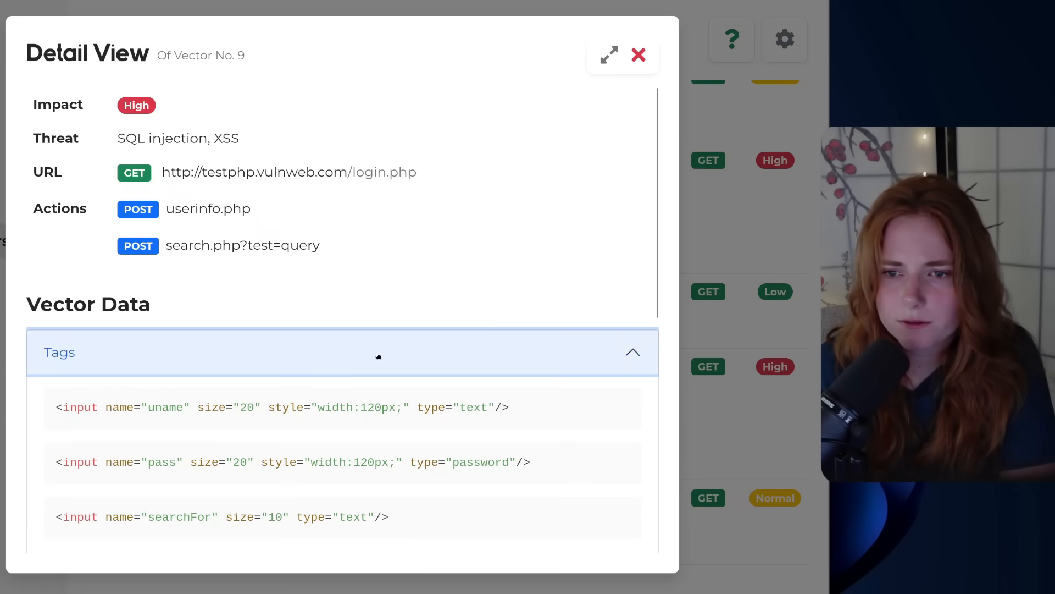
Collapse the Tags data of vector 7, close its details and dismiss the usage tip
left_click(637, 55)
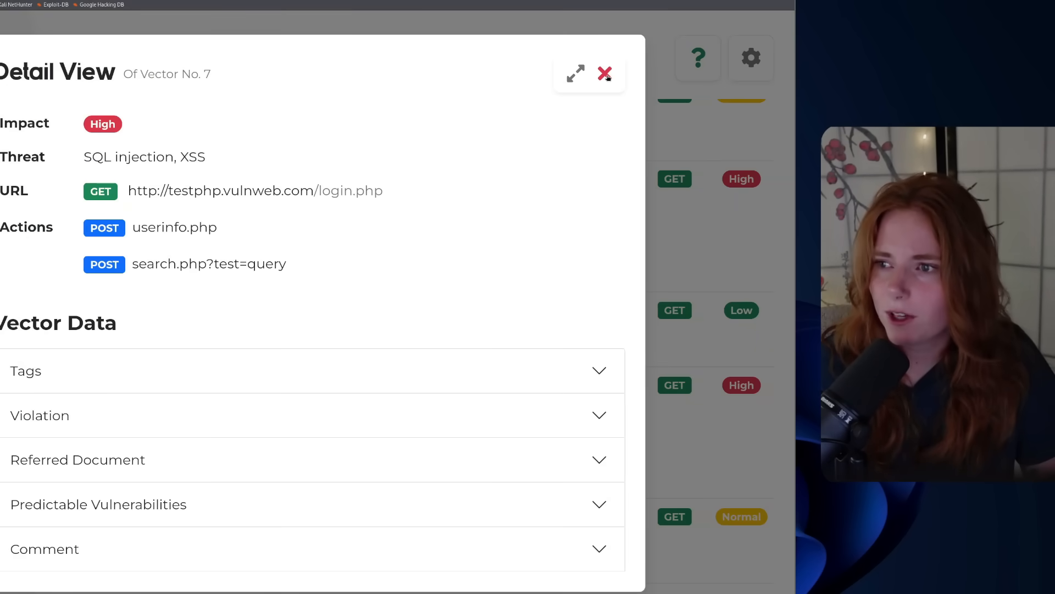
left_click(603, 73)
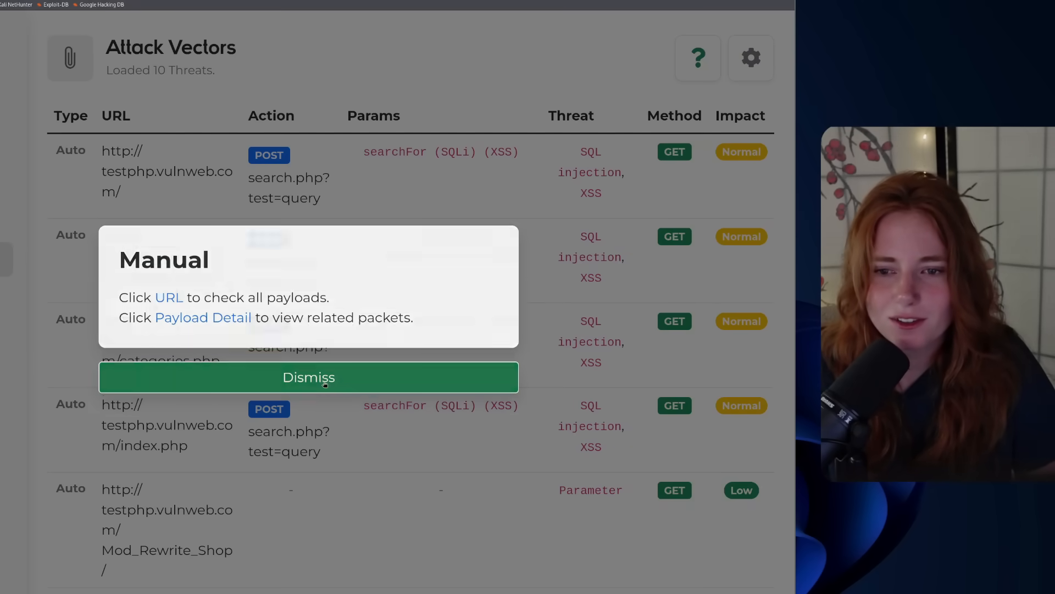
left_click(308, 377)
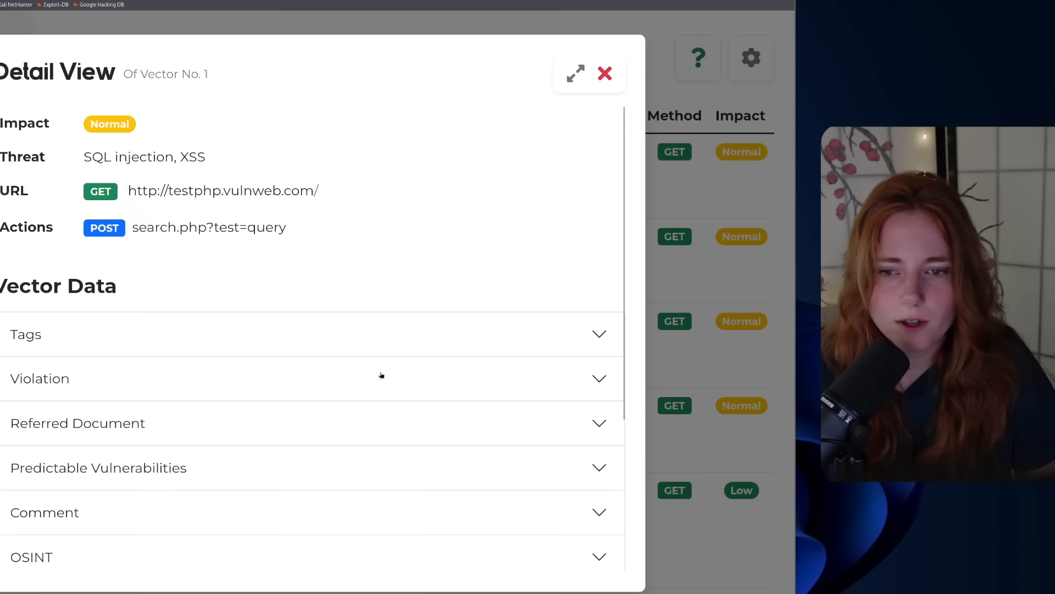
Close the details of vectors 1 and 7, dismissing the usage tip between them
left_click(603, 74)
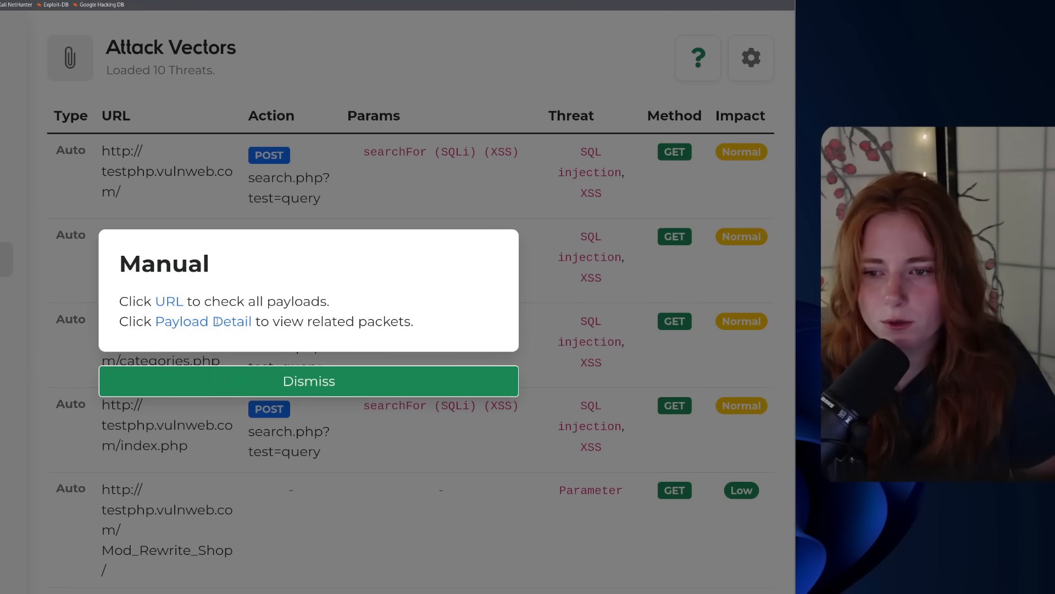
left_click(308, 382)
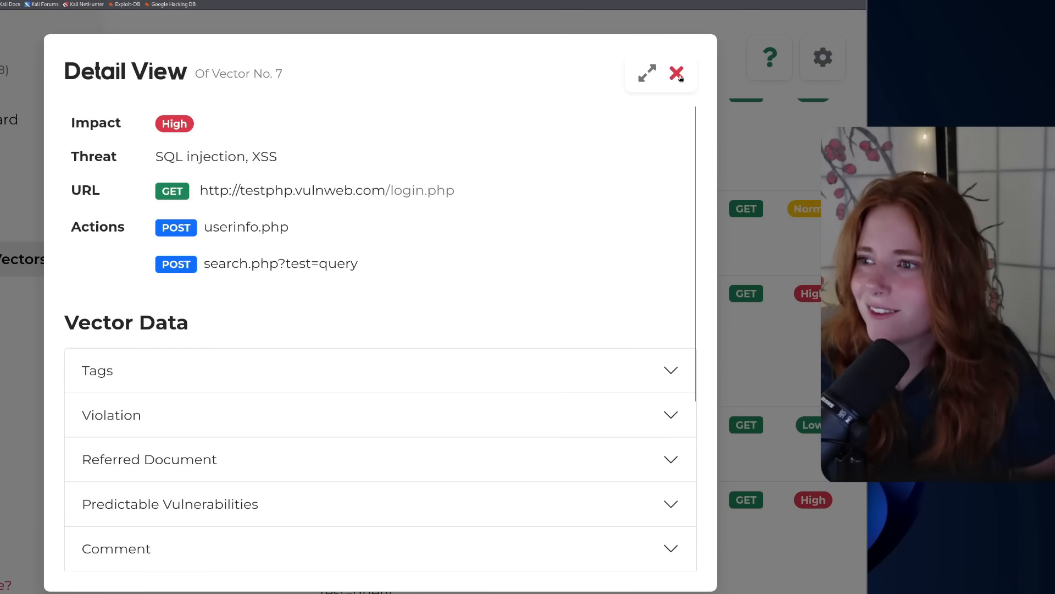
left_click(676, 74)
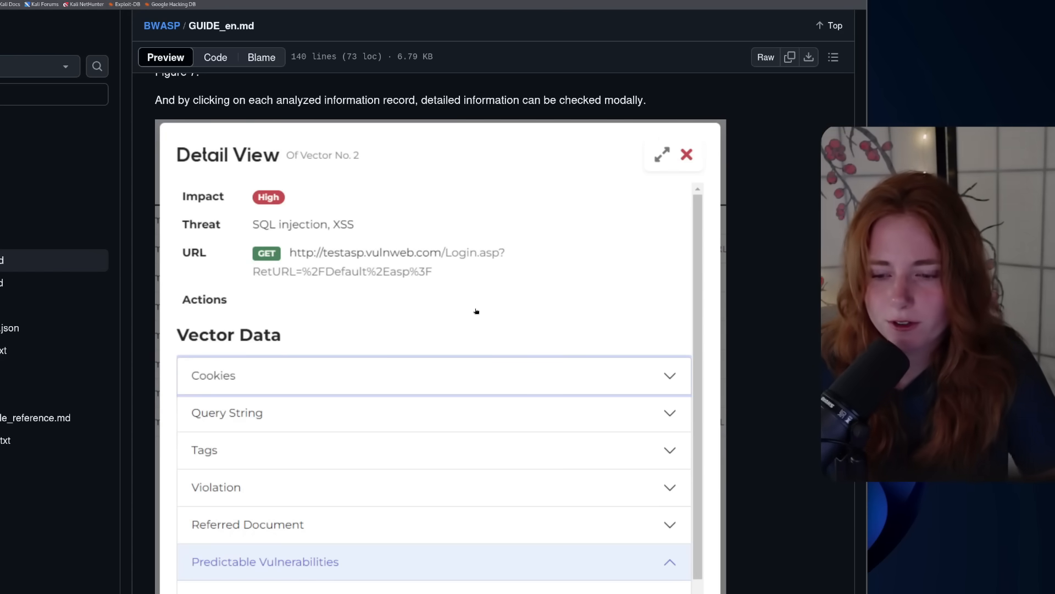
Scroll the GUIDE_en.md preview down to the Detail View example screenshot
scroll("down", 3)
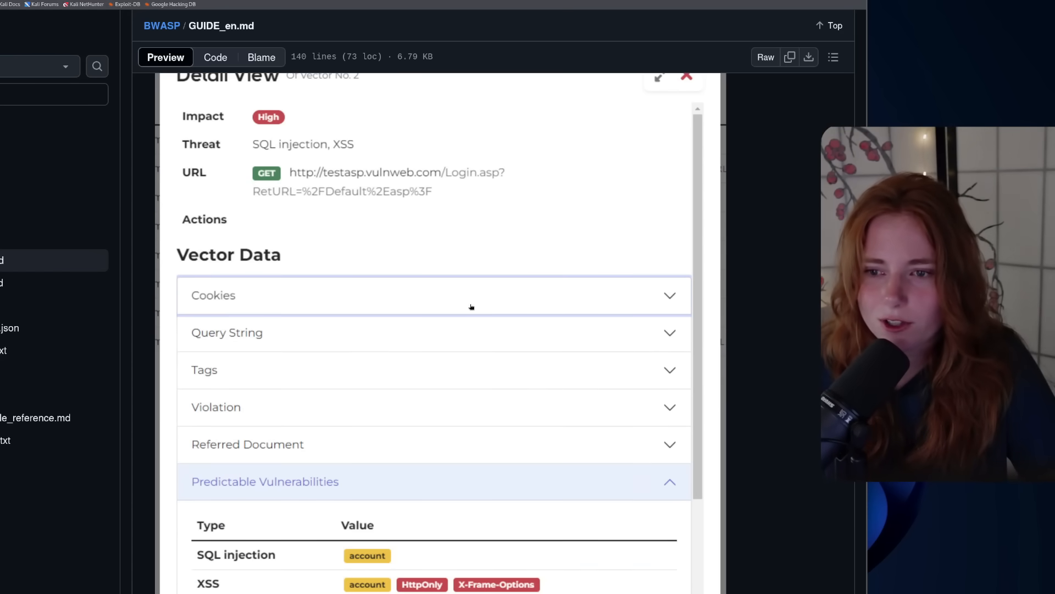
scroll("down", 3)
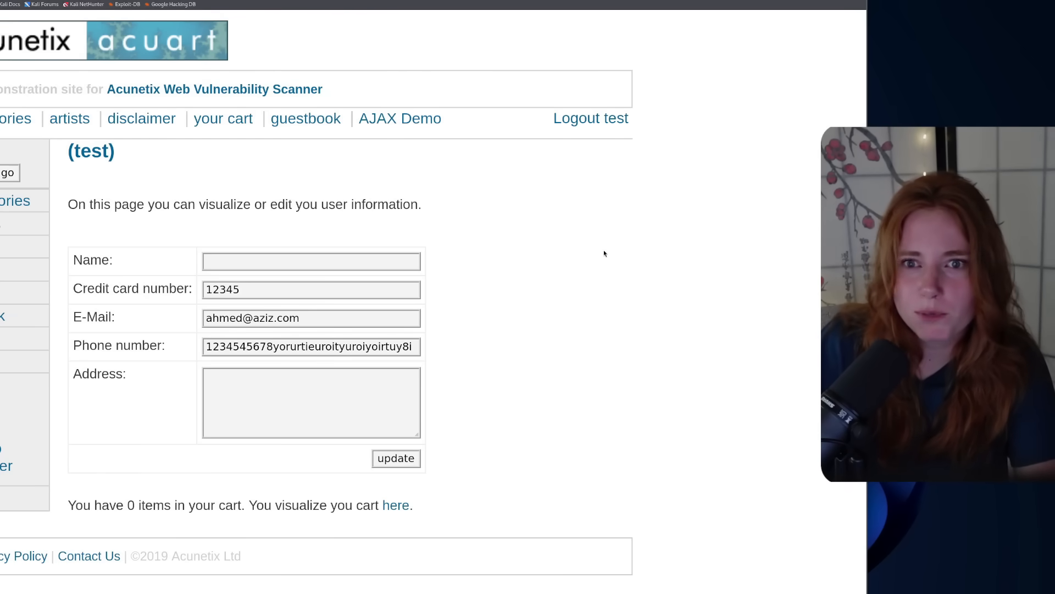
mouse_move(480, 212)
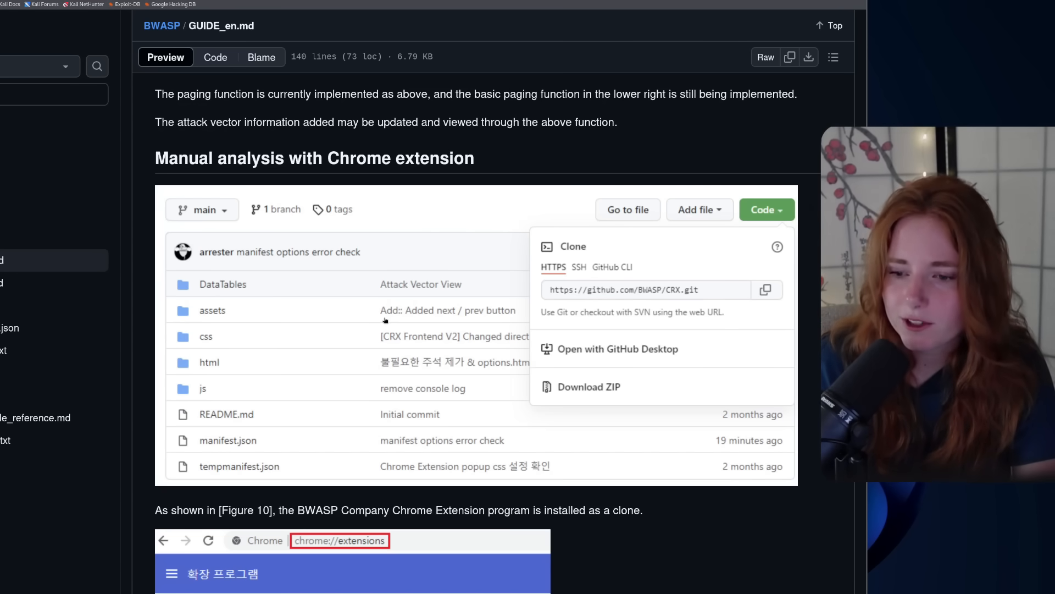
Scroll the guide down to the Chrome extension manual-analysis section
scroll("down", 3)
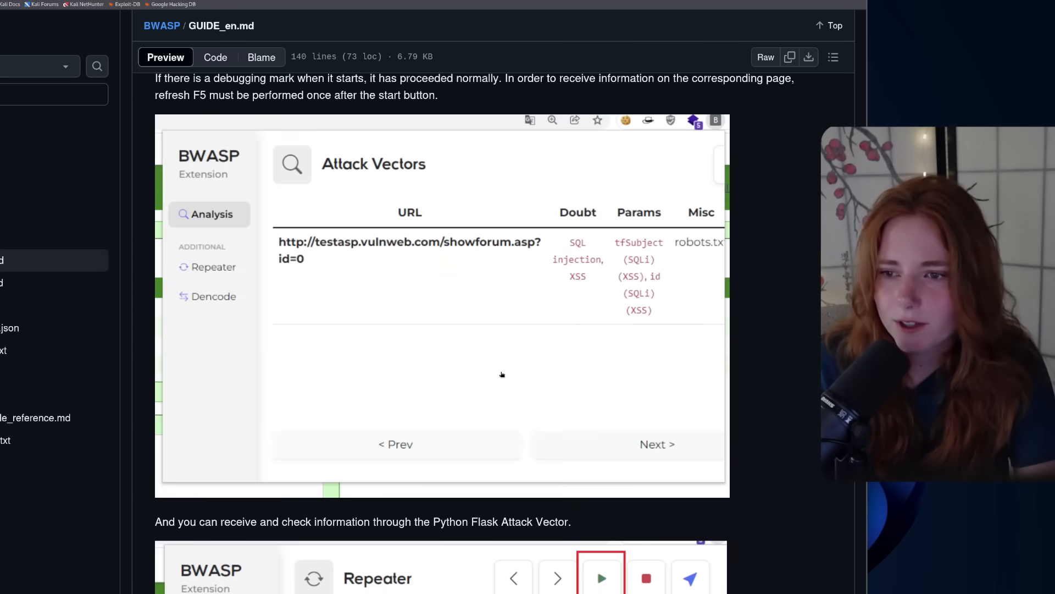